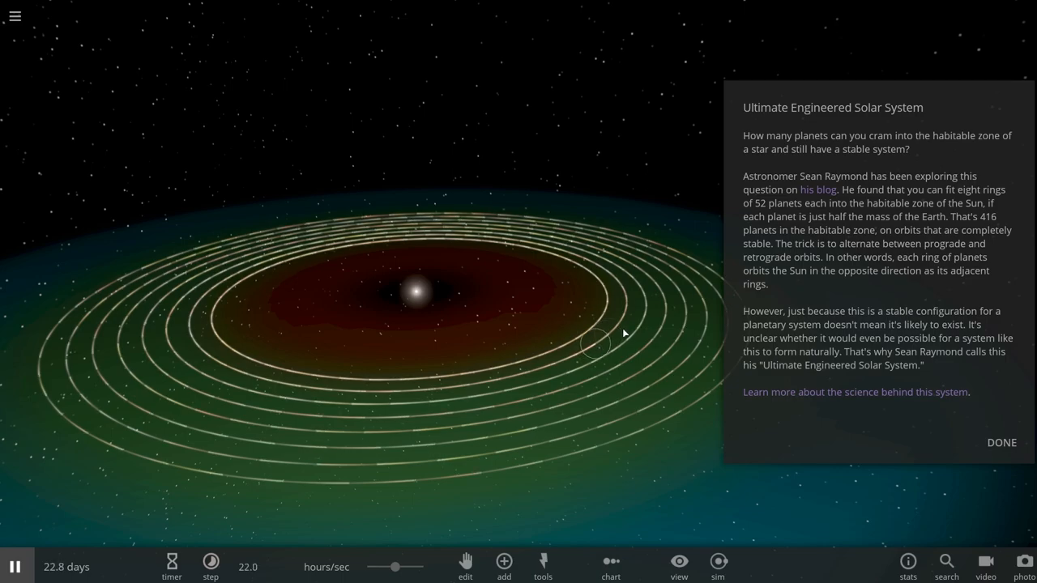
Dismiss the scenario description and select planet Ccan on a habitable-zone ring to show its info card.
left_click(1002, 442)
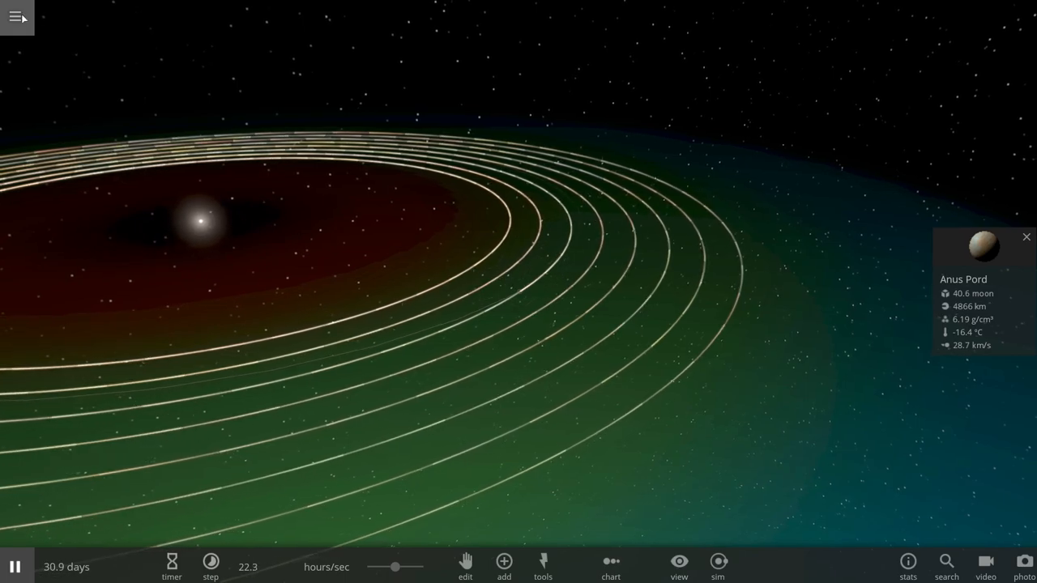
left_click(1027, 237)
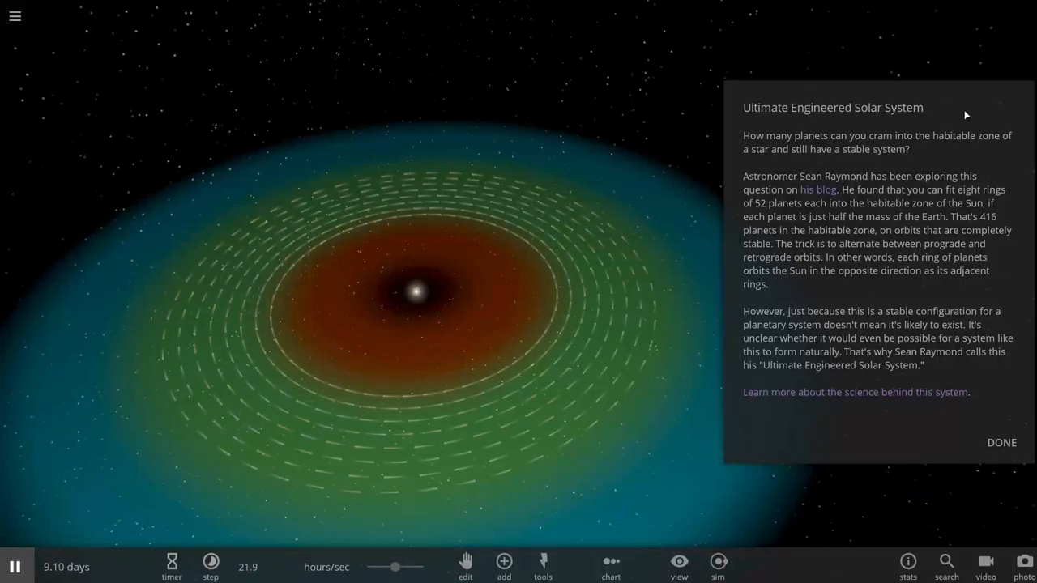
left_click(1002, 442)
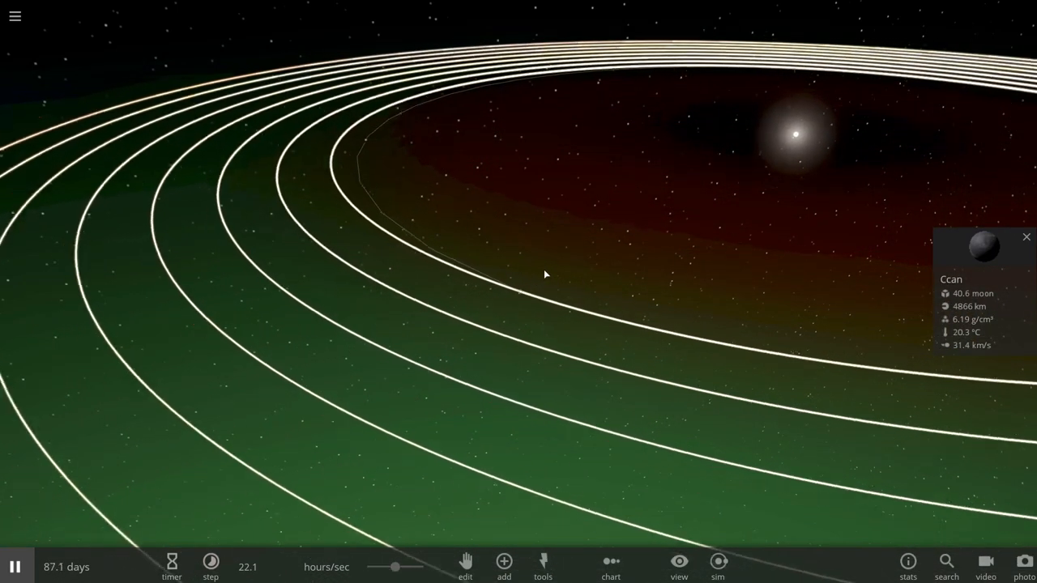
Display Ccan's mass in Earth units (0.500 Earth masses), then close its properties.
left_click(980, 275)
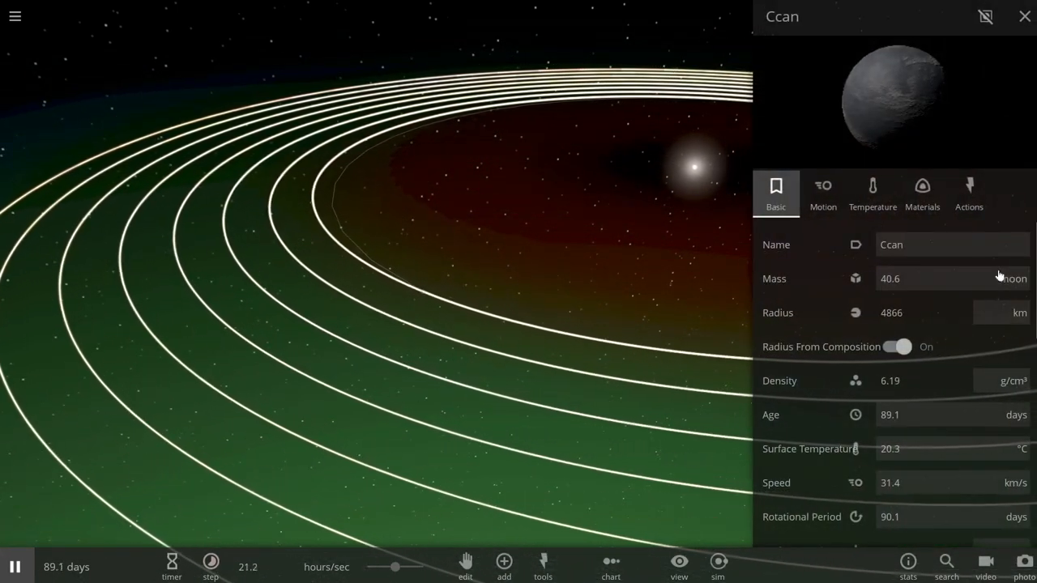
left_click(1014, 279)
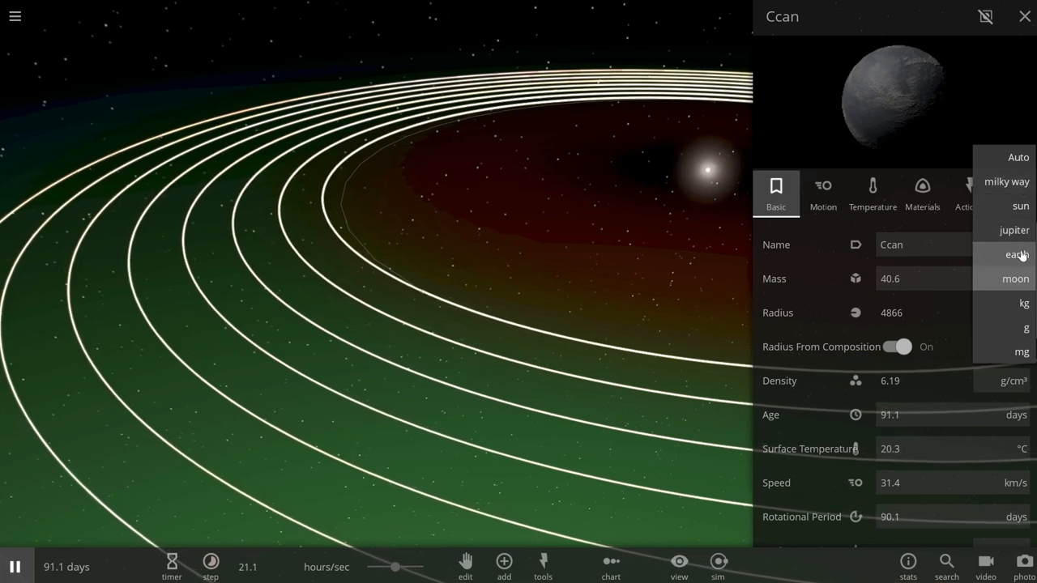
left_click(1018, 255)
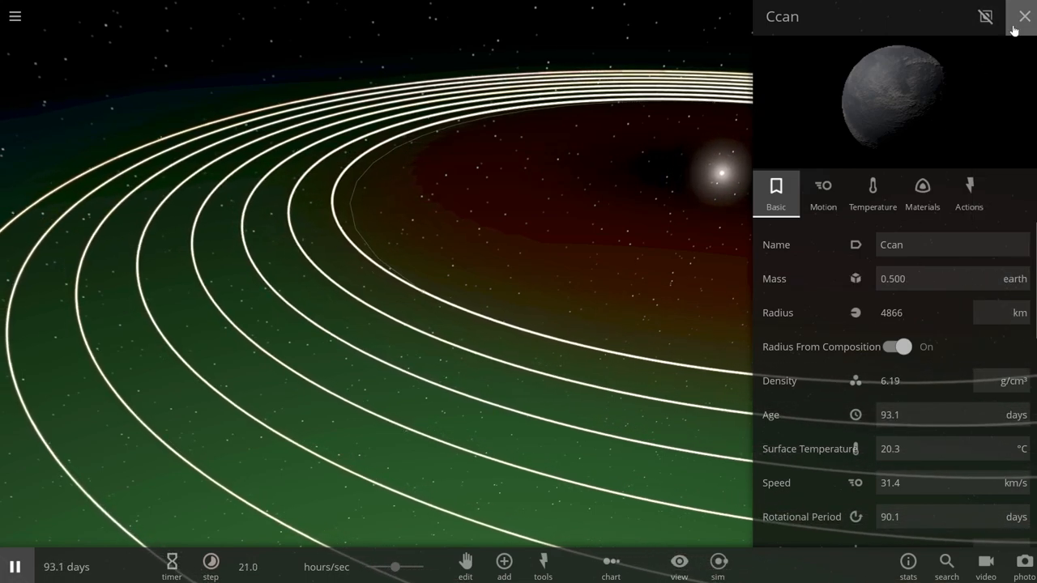
left_click(1024, 16)
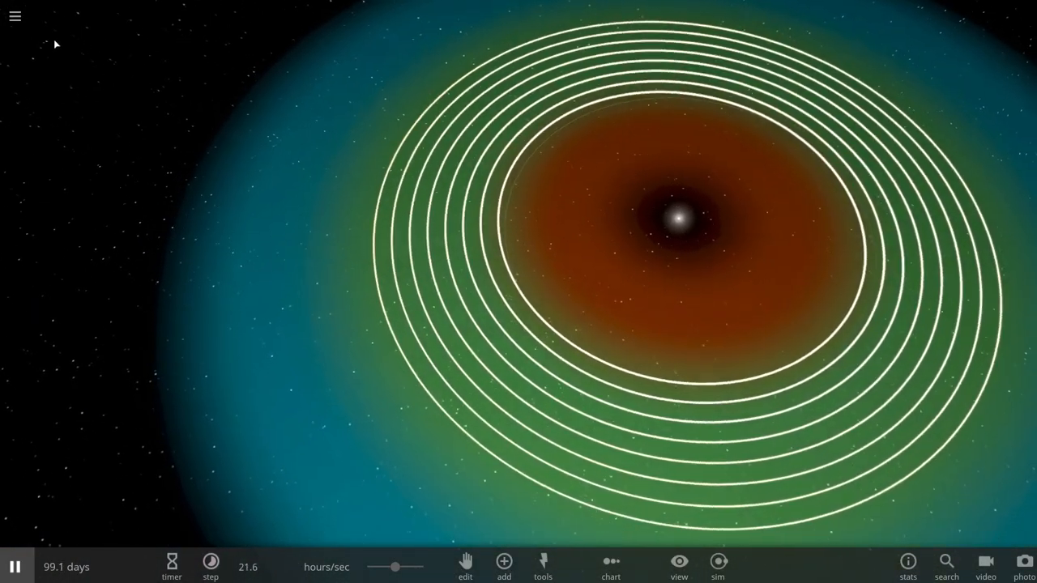
Load the engineered moon-ring system from the simulation browser and turn on the Habitable zone view.
left_click(14, 16)
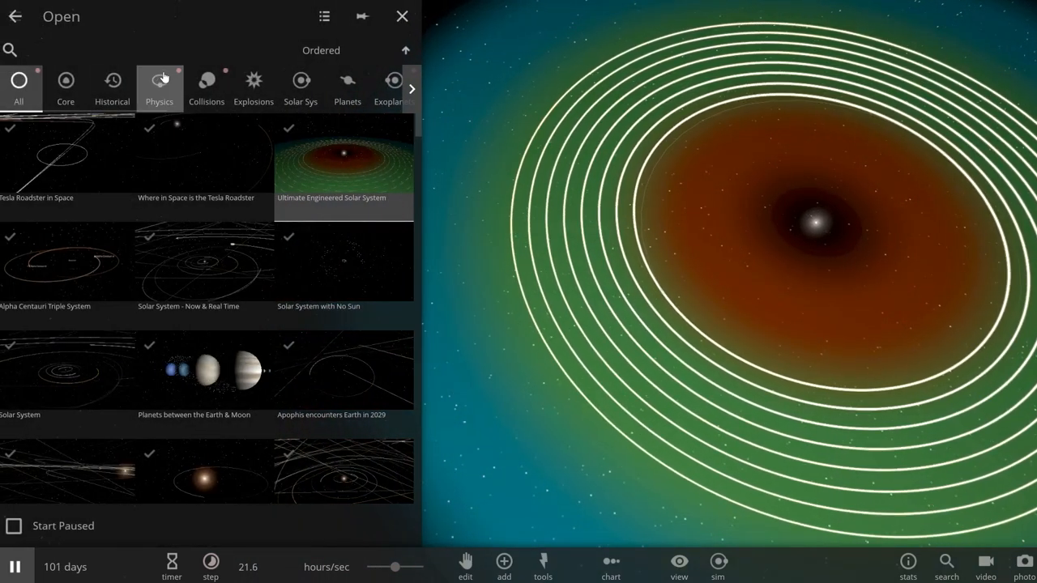
left_click(401, 16)
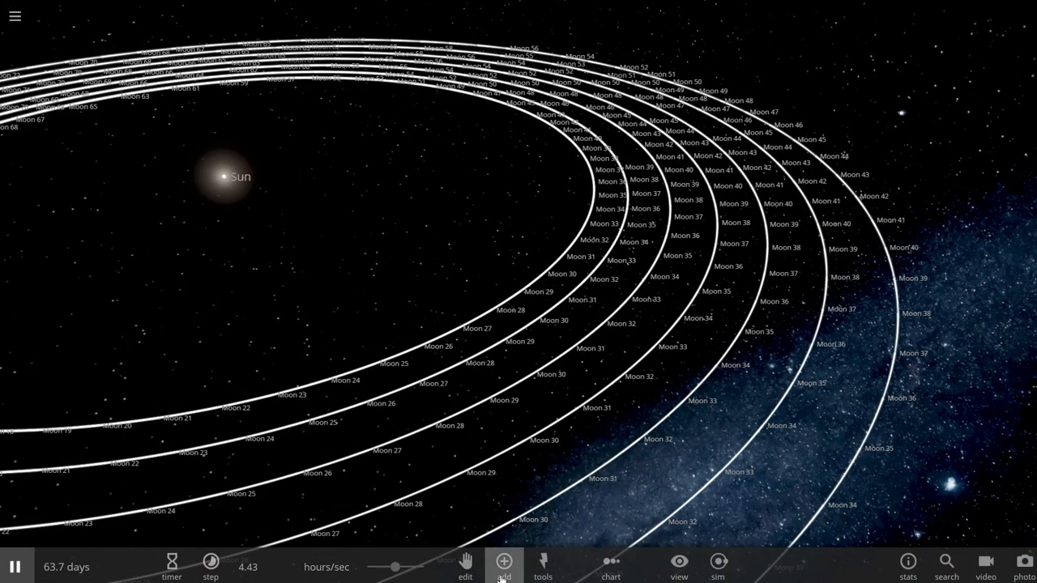
left_click(503, 561)
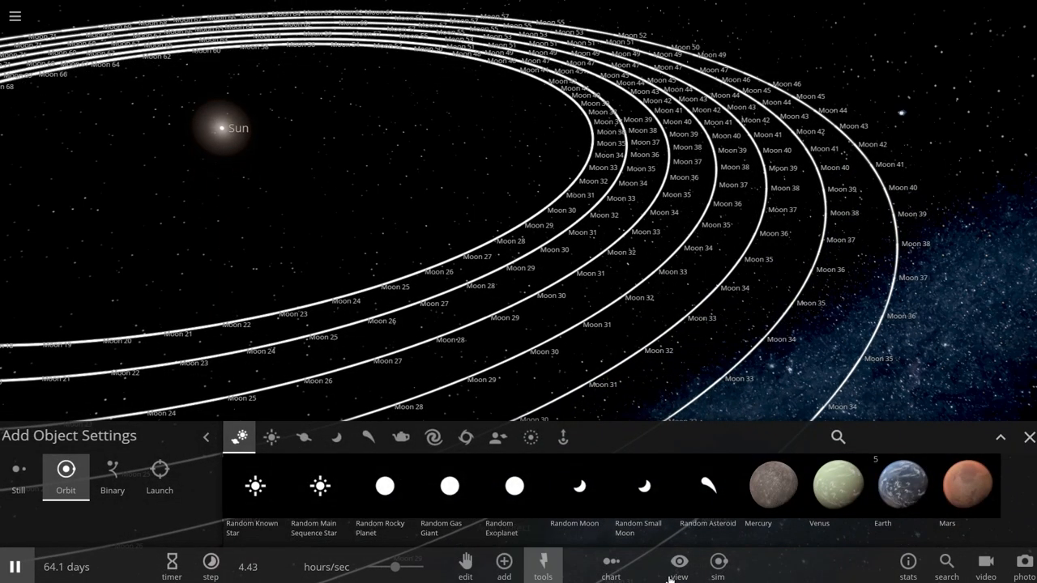
left_click(678, 567)
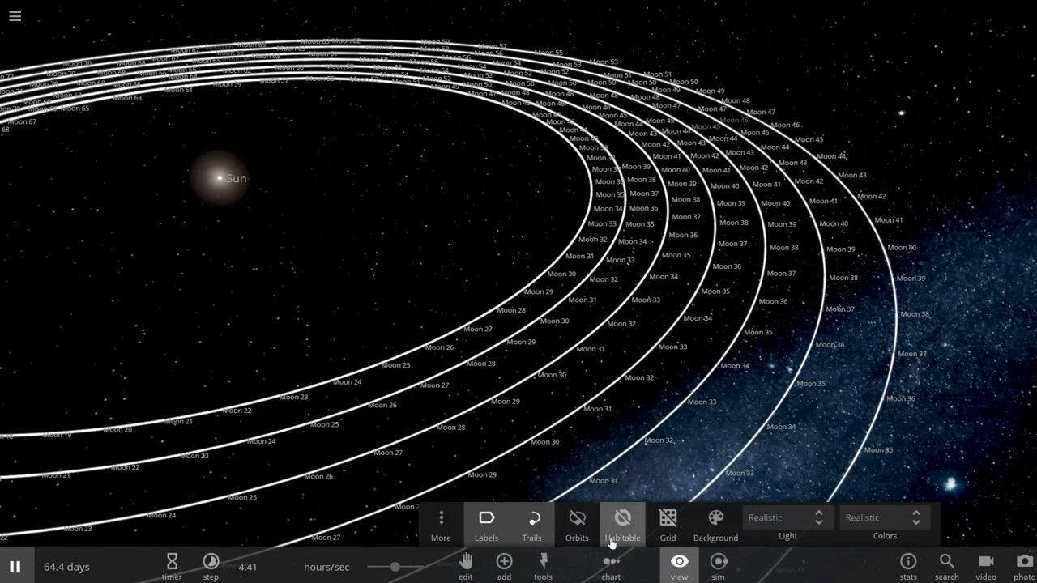
left_click(622, 523)
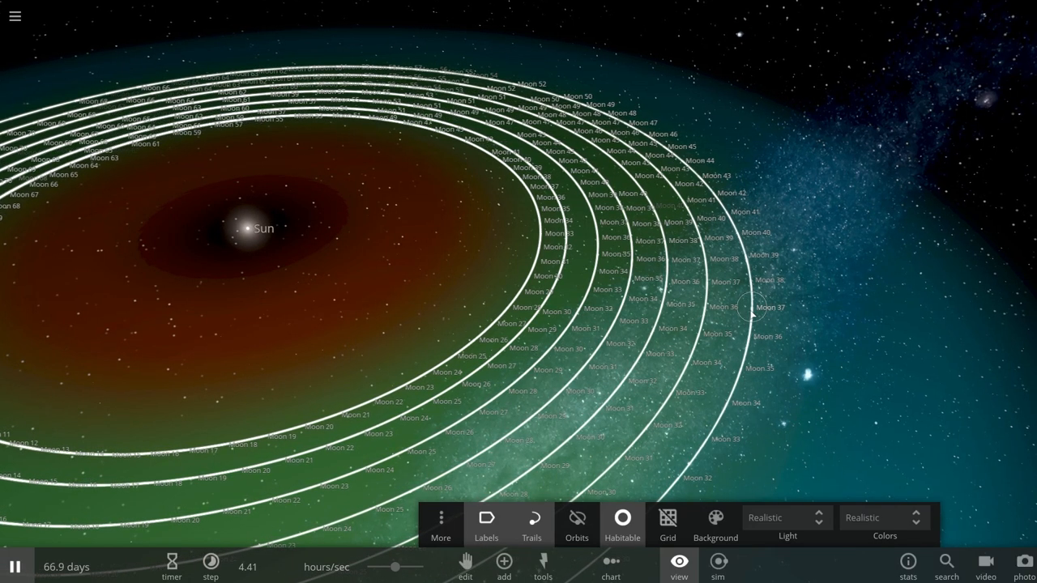
left_click(745, 310)
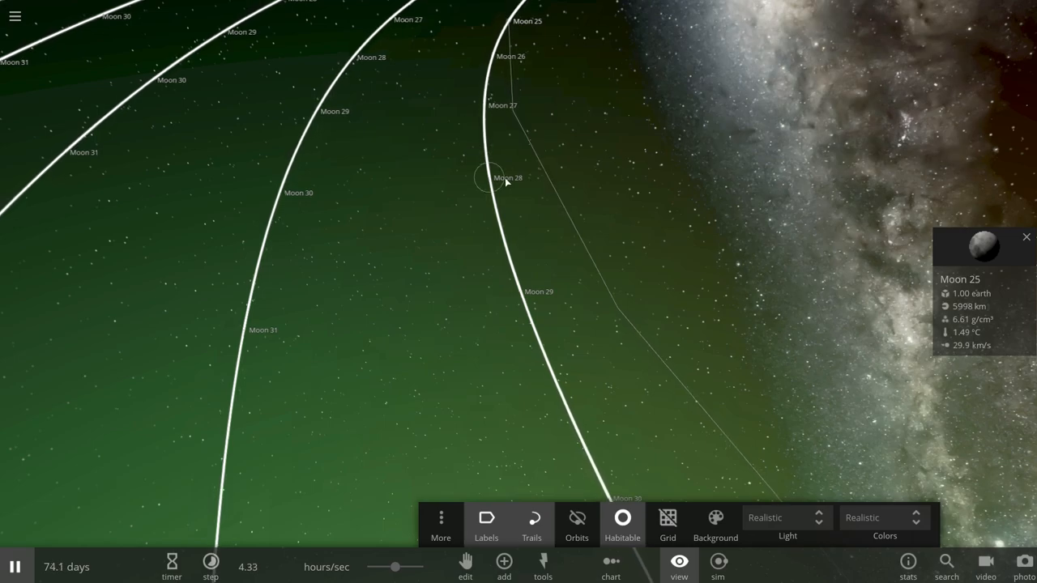
left_click_drag(395, 567, 409, 566)
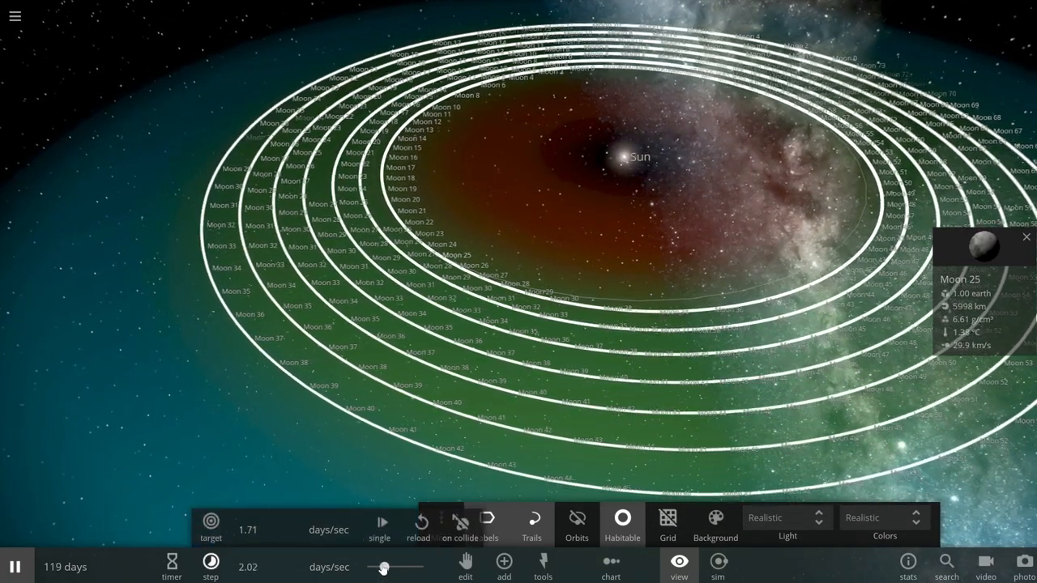
left_click_drag(383, 567, 393, 567)
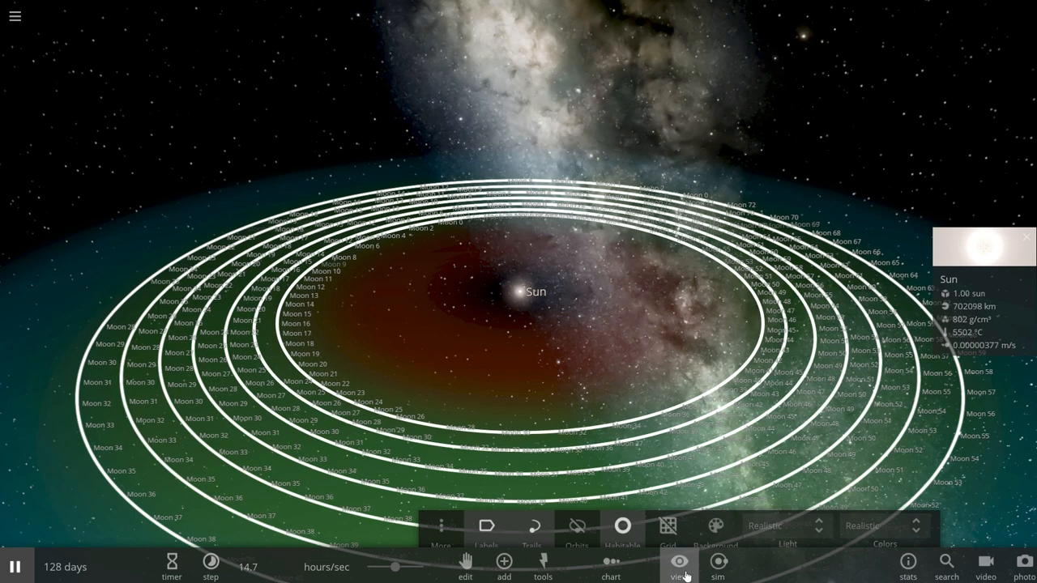
Close the View bar, leaving the ring system and Sun's habitable zone on screen.
left_click(679, 563)
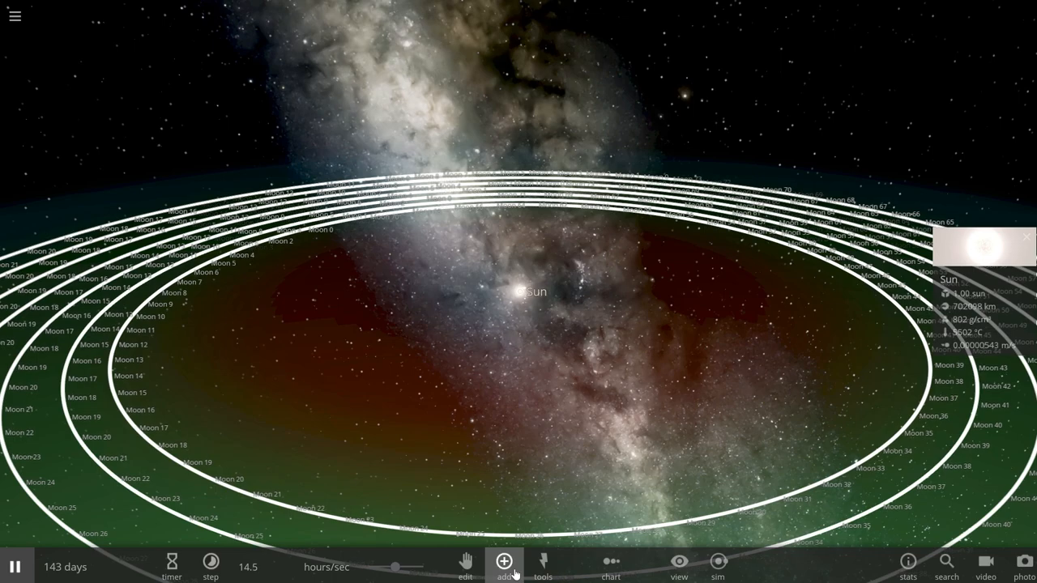
left_click(504, 561)
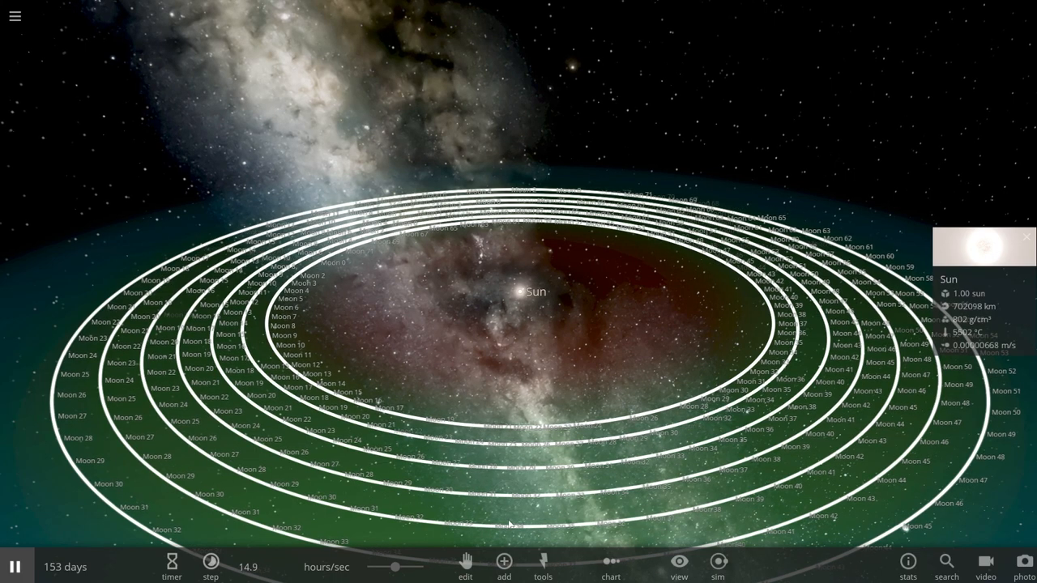
Open and close the Sim Actions list, pausing the simulation at 170 days.
left_click(542, 567)
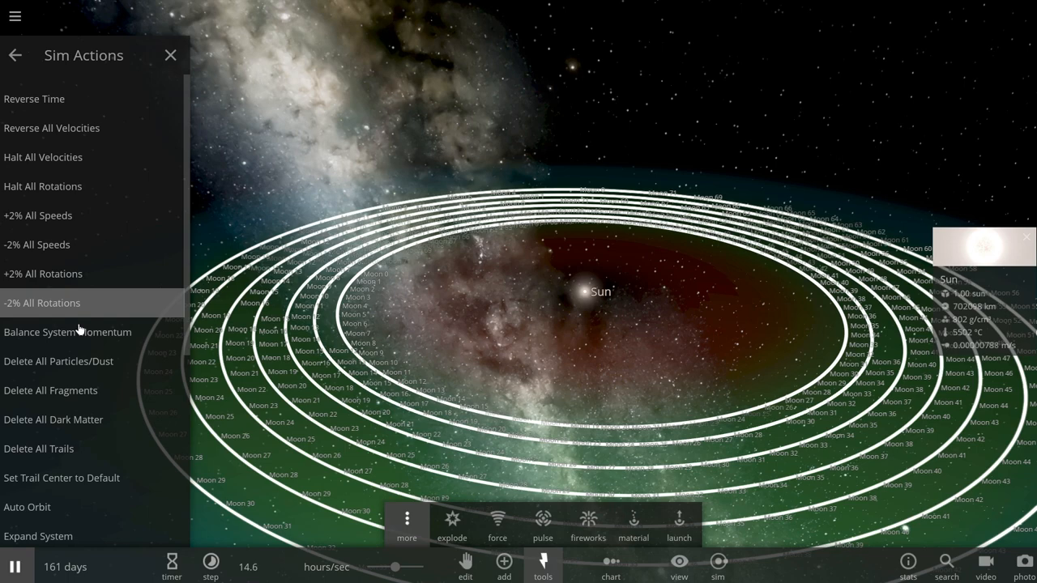
mouse_move(89, 393)
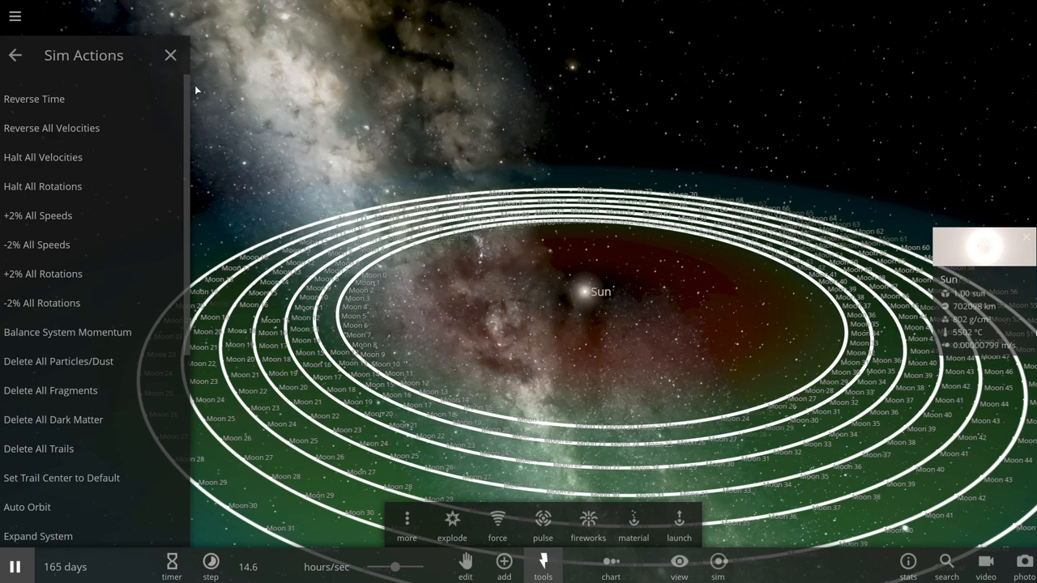
left_click(170, 56)
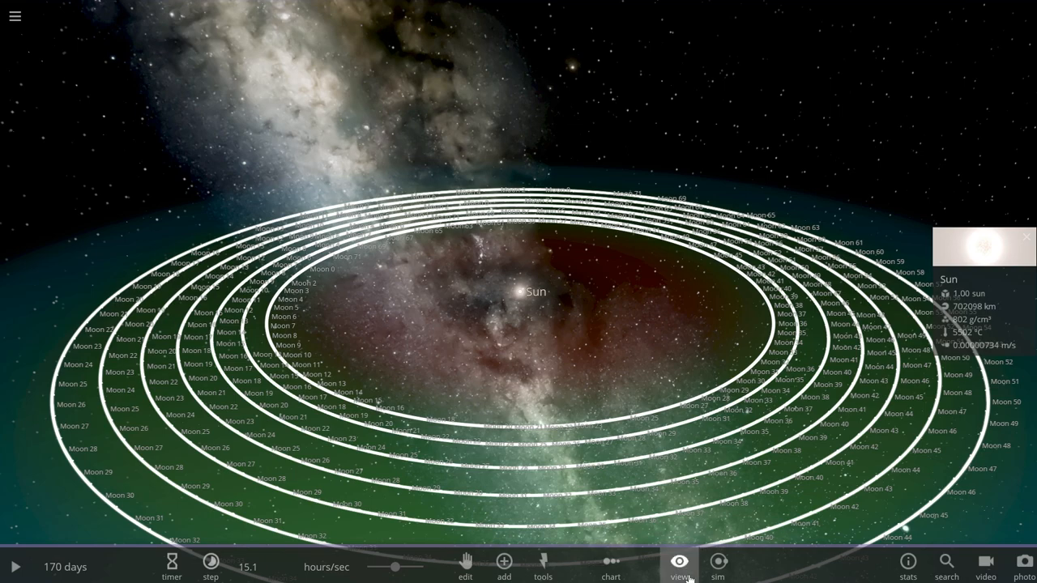
Turn off labels, trails and orbit lines, and bring up the Sun's properties panel.
left_click(679, 562)
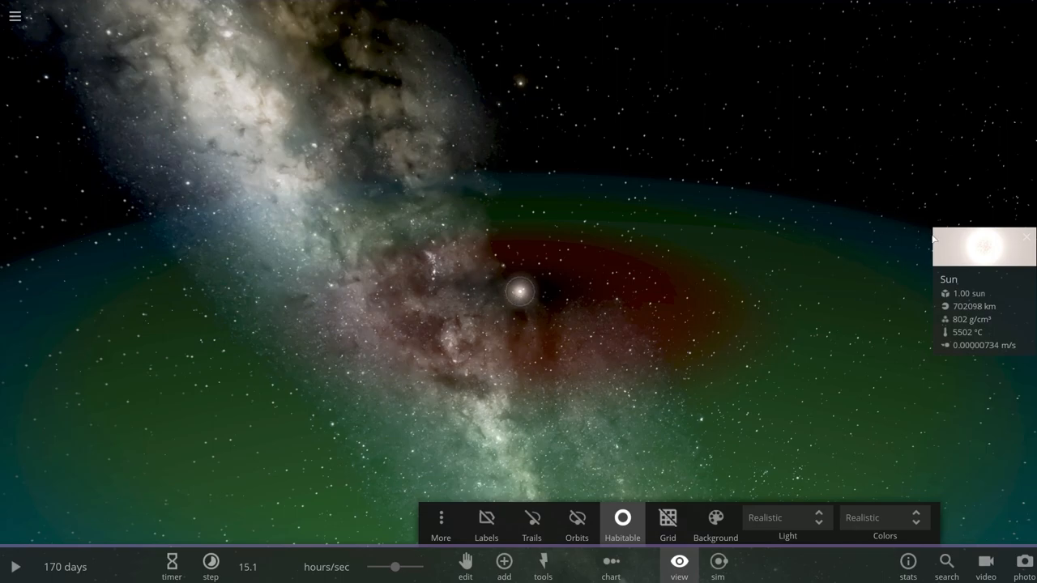
left_click(983, 247)
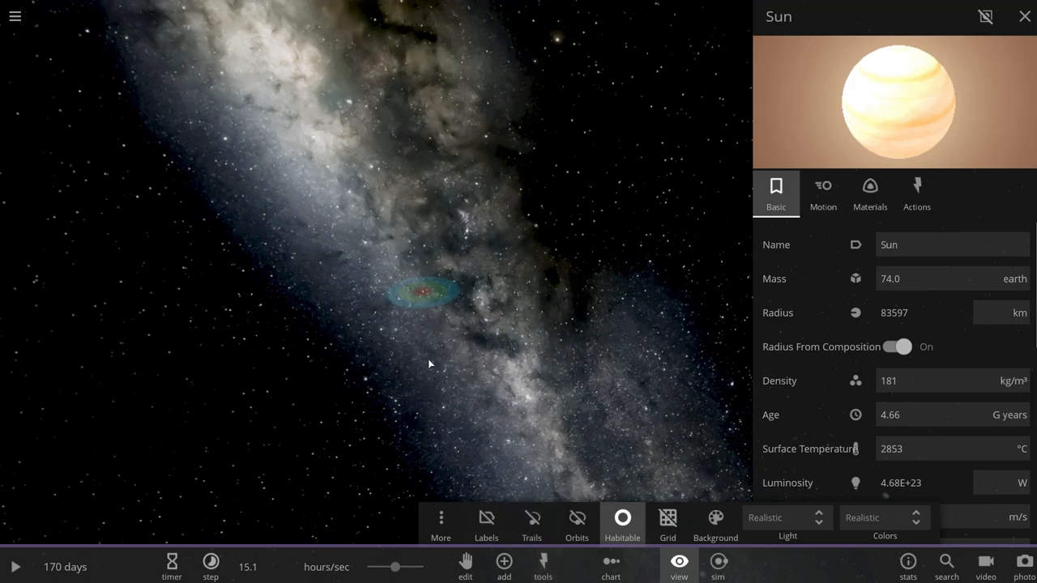
mouse_move(478, 285)
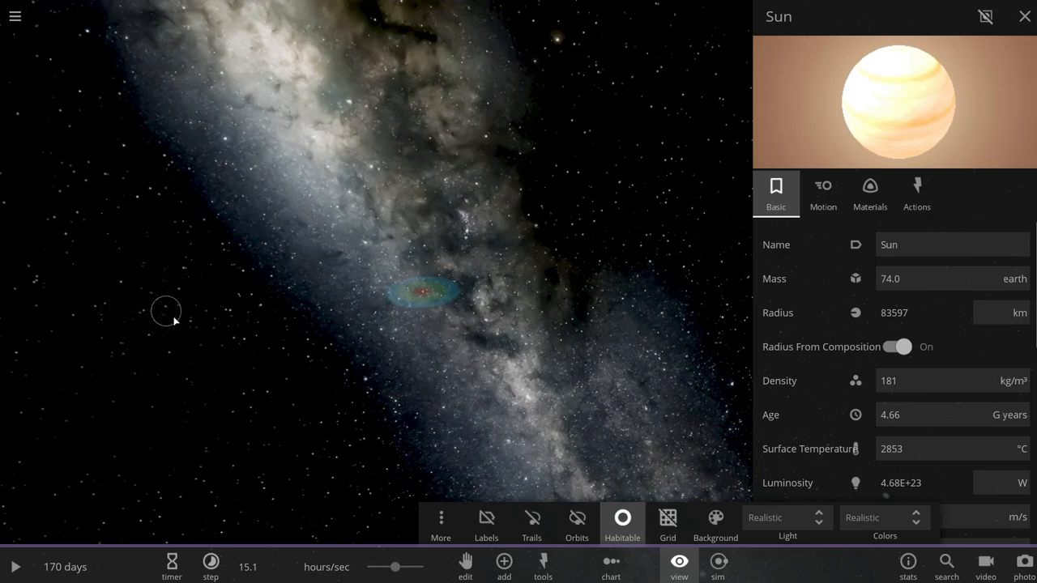
mouse_move(273, 306)
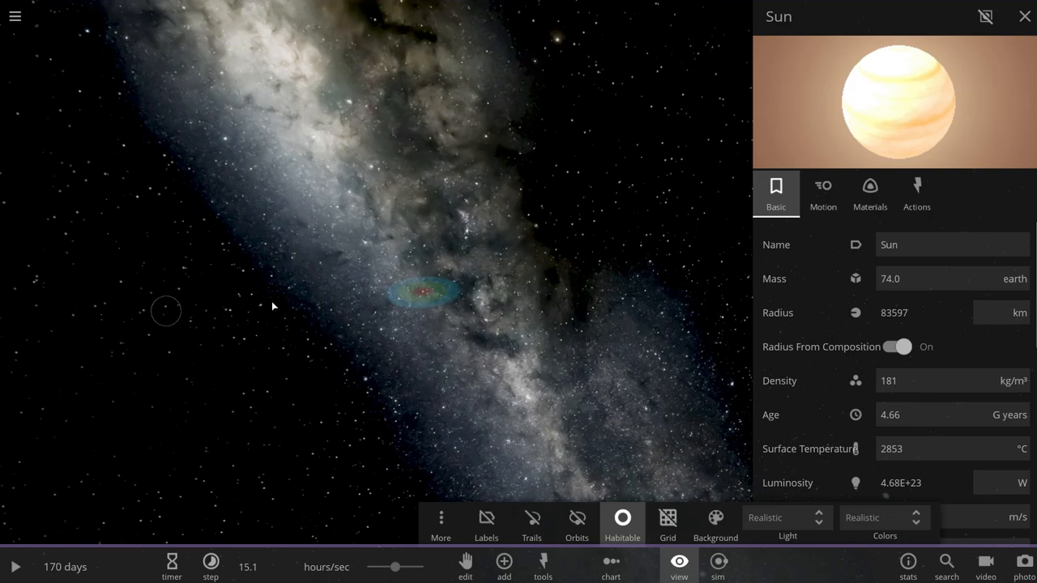
mouse_move(166, 310)
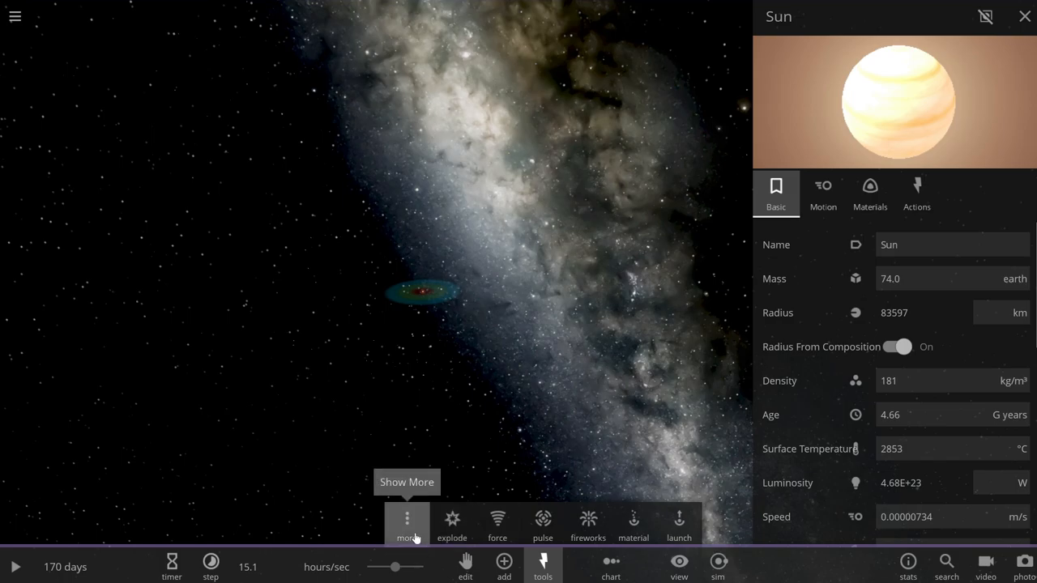
left_click(407, 522)
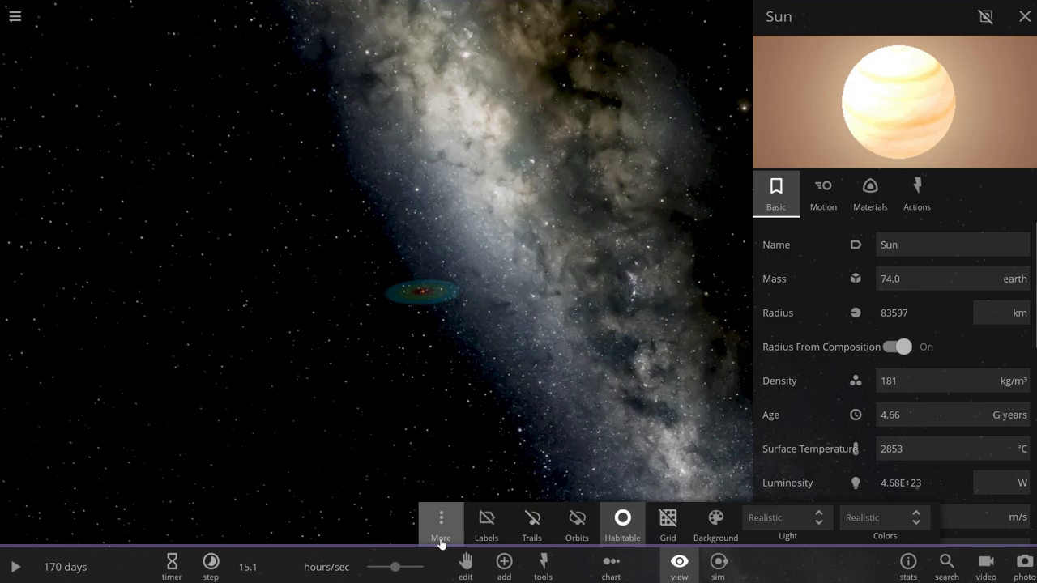
left_click(441, 527)
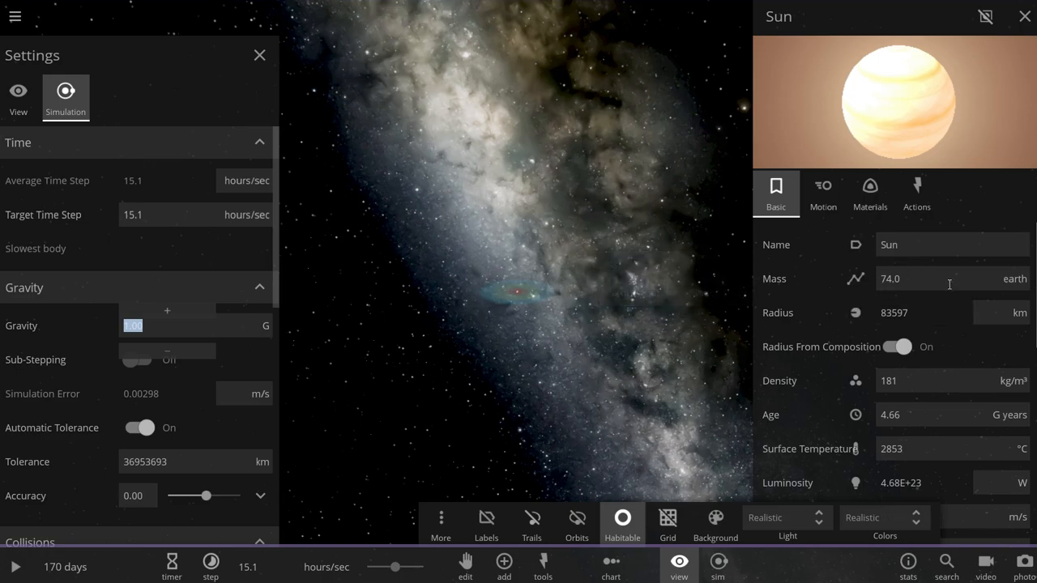
mouse_move(543, 293)
type("4")
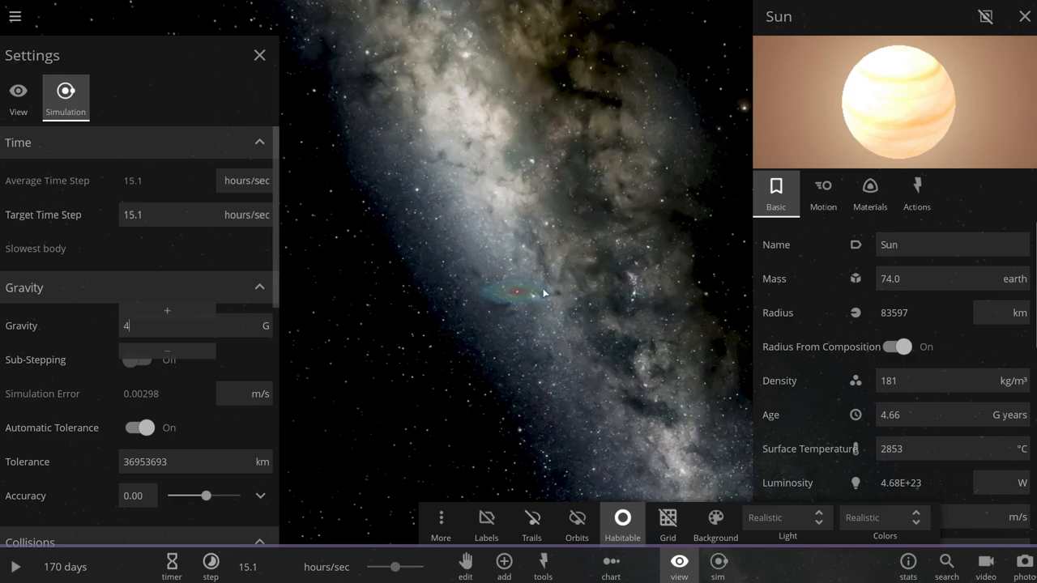
Enter the new Gravity value (4501 G) and close the Settings panel.
type("501")
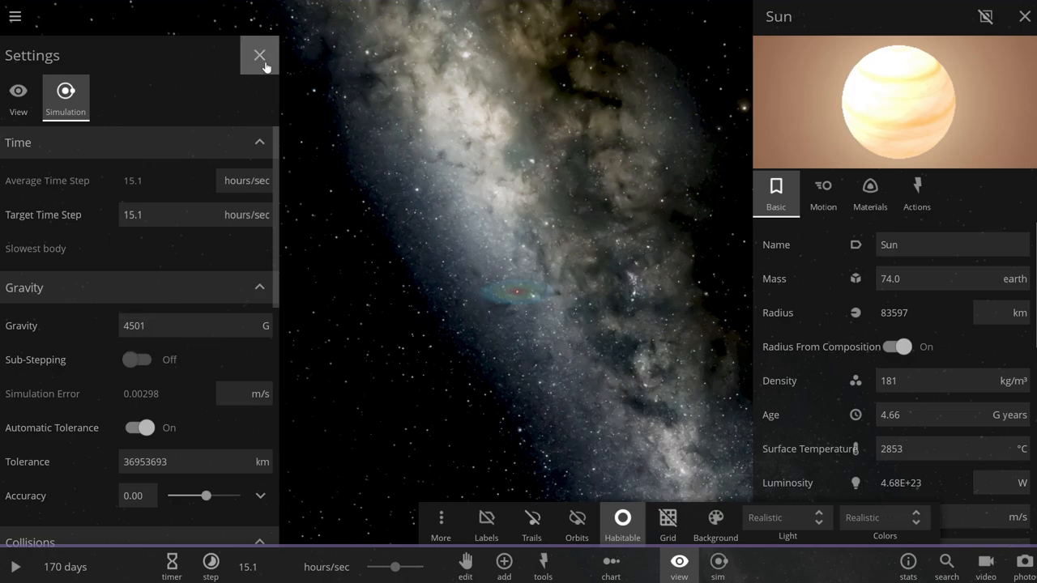
left_click(259, 55)
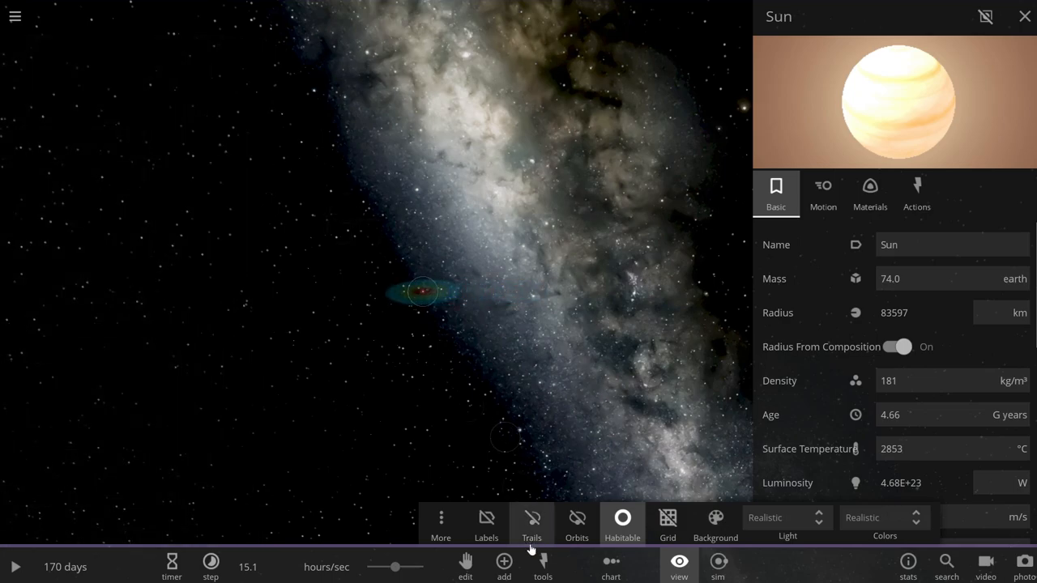
Add a Saturn ring built from bodies, with mass set to Parent/Count.
left_click(504, 564)
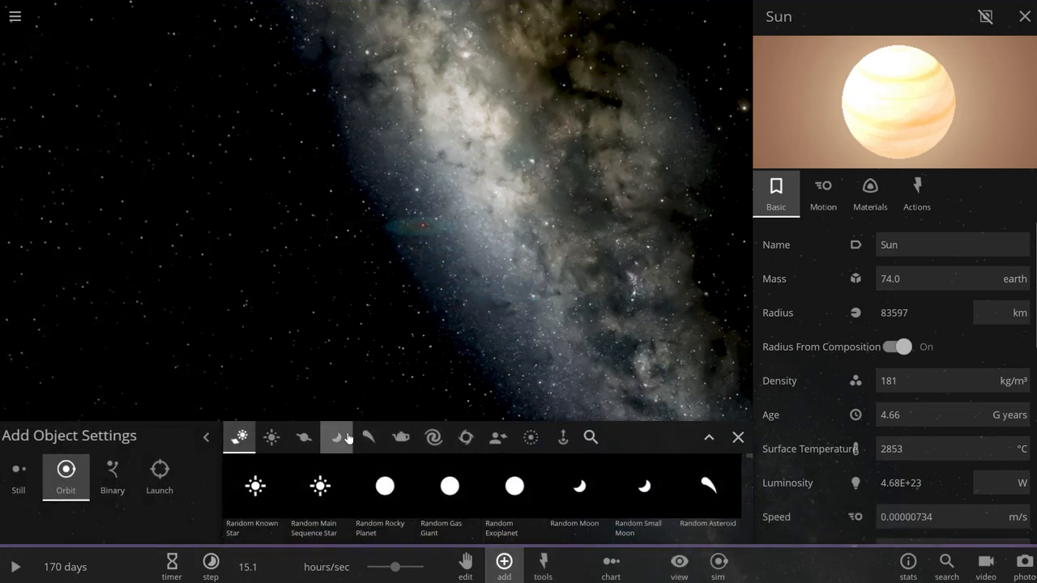
left_click(530, 438)
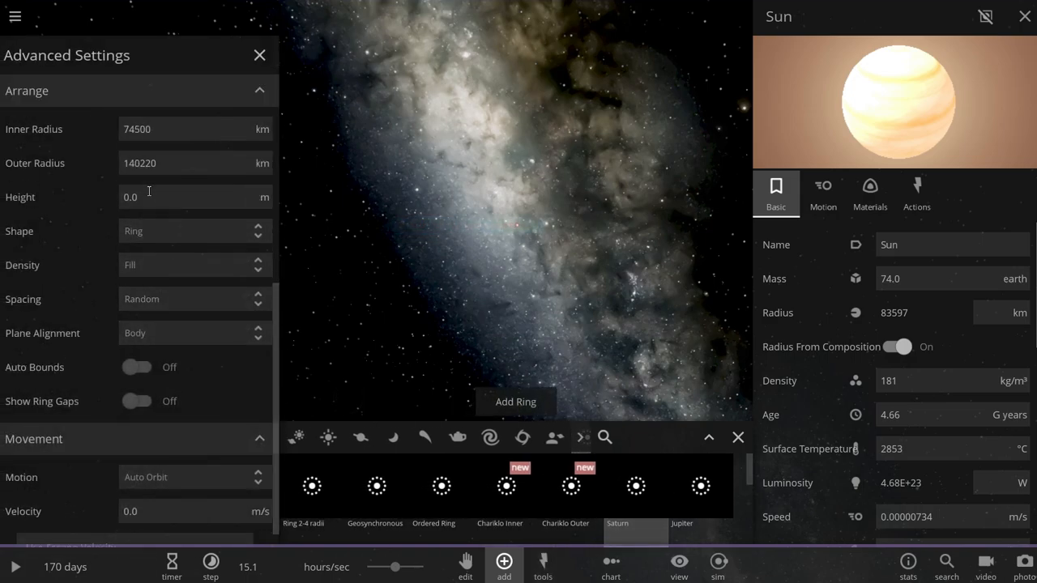
scroll("up", 3)
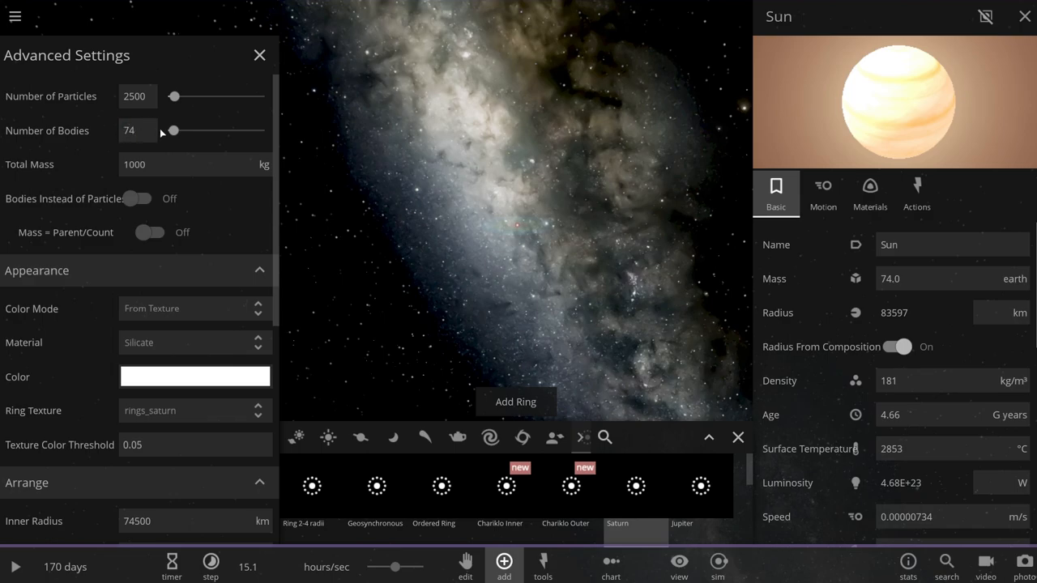
mouse_move(142, 213)
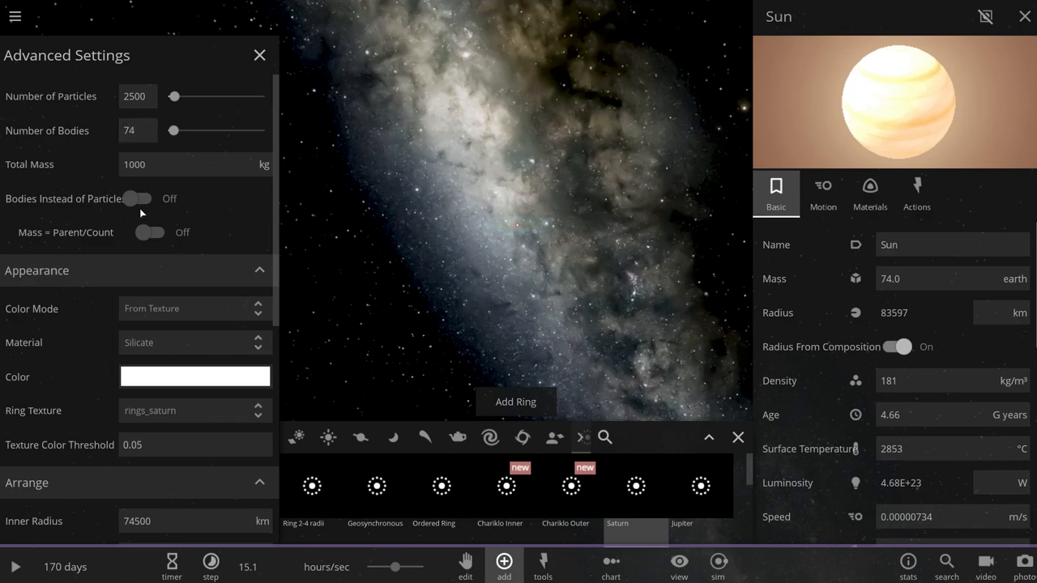
left_click(140, 198)
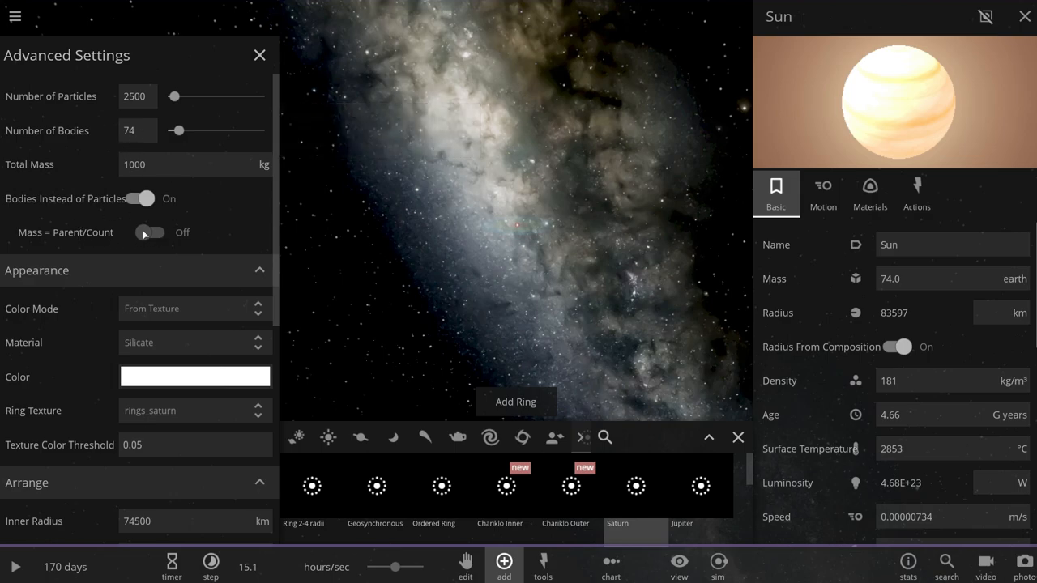
left_click(152, 232)
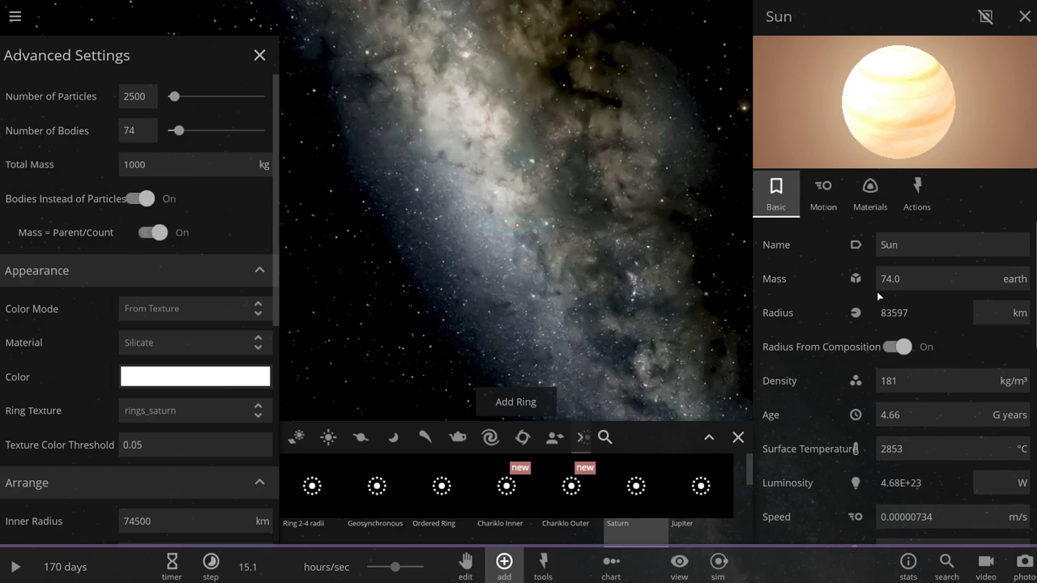
Switch the ring radius units to AU (0.000498–0.000937 AU).
scroll("down", 3)
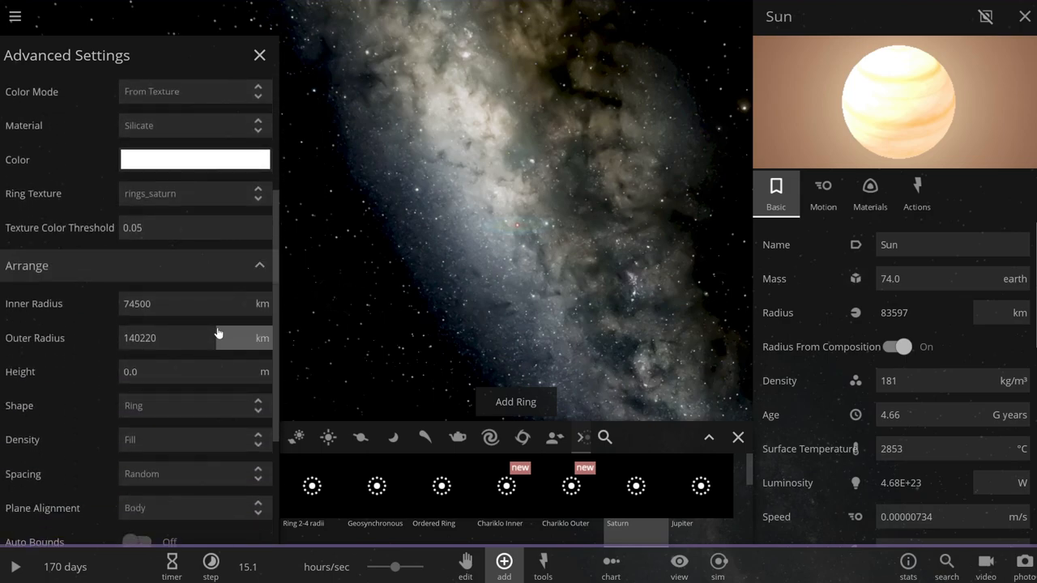
left_click(263, 304)
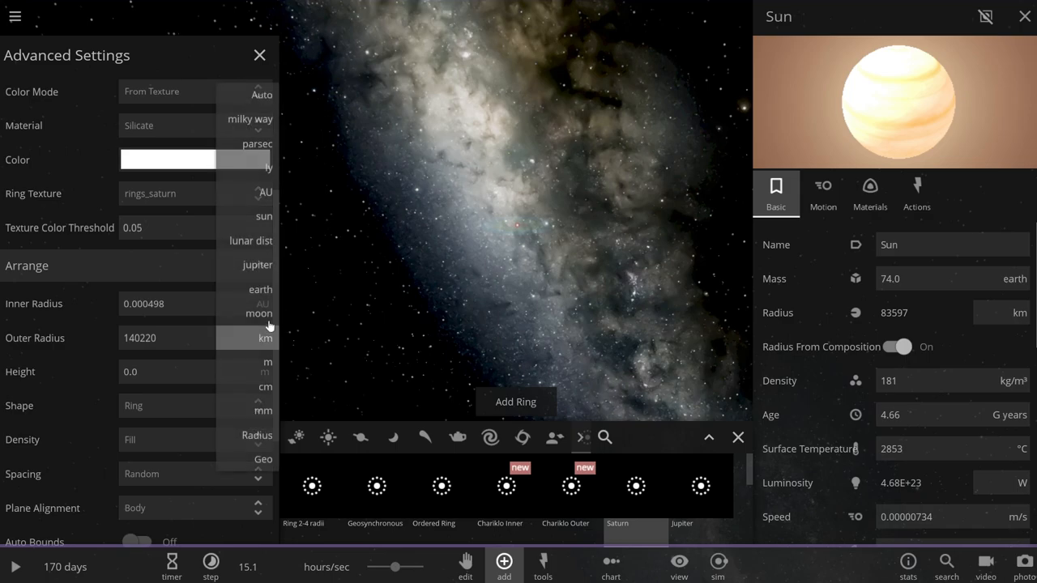
left_click(266, 302)
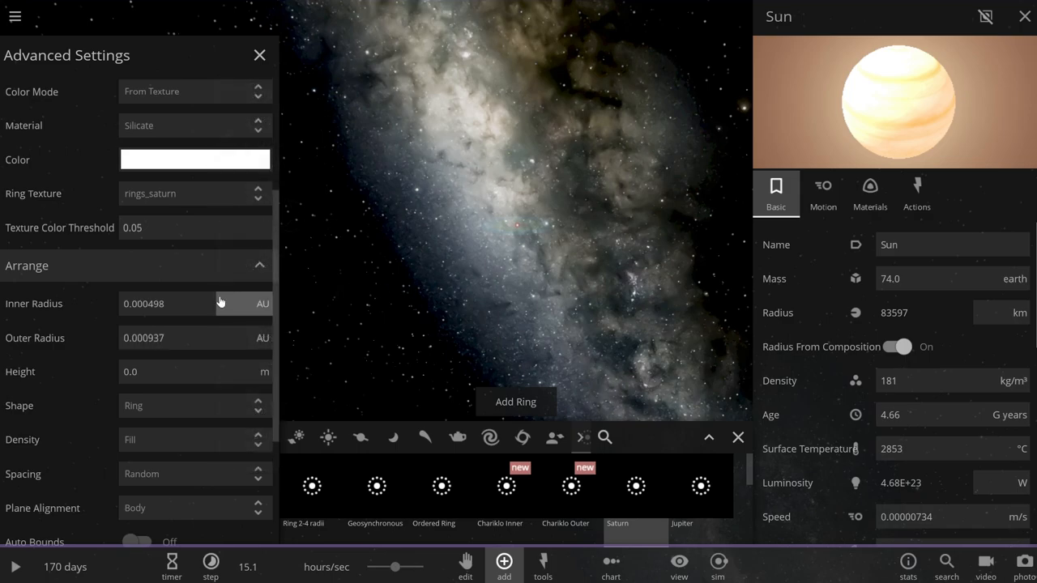
scroll("down", 3)
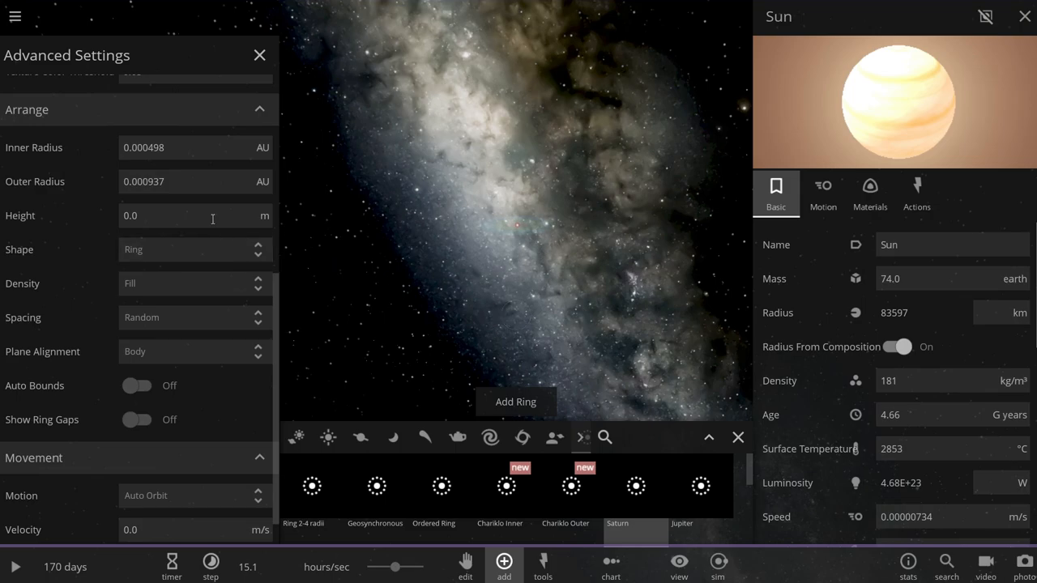
mouse_move(213, 219)
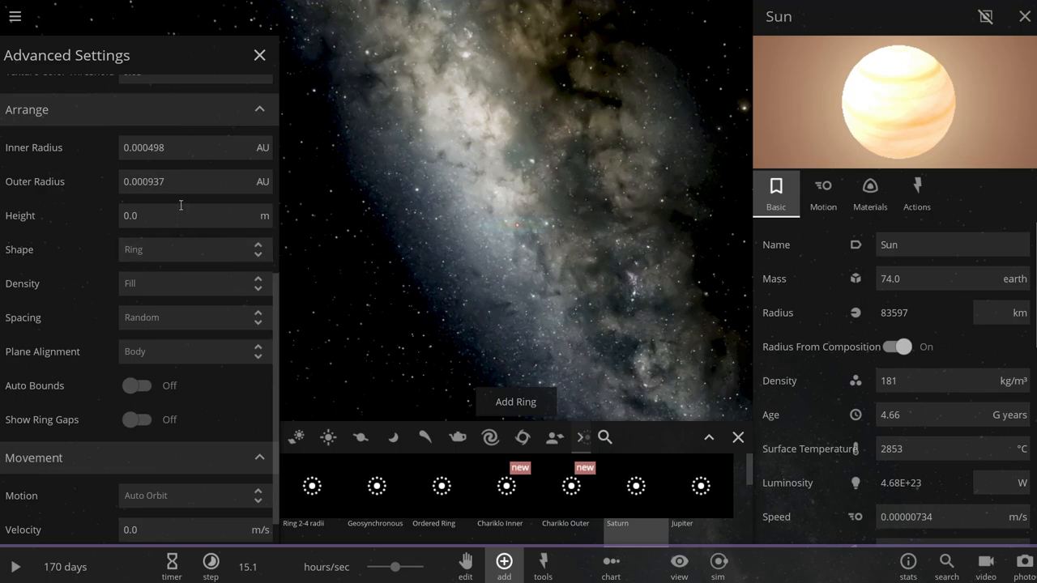
scroll("down", 3)
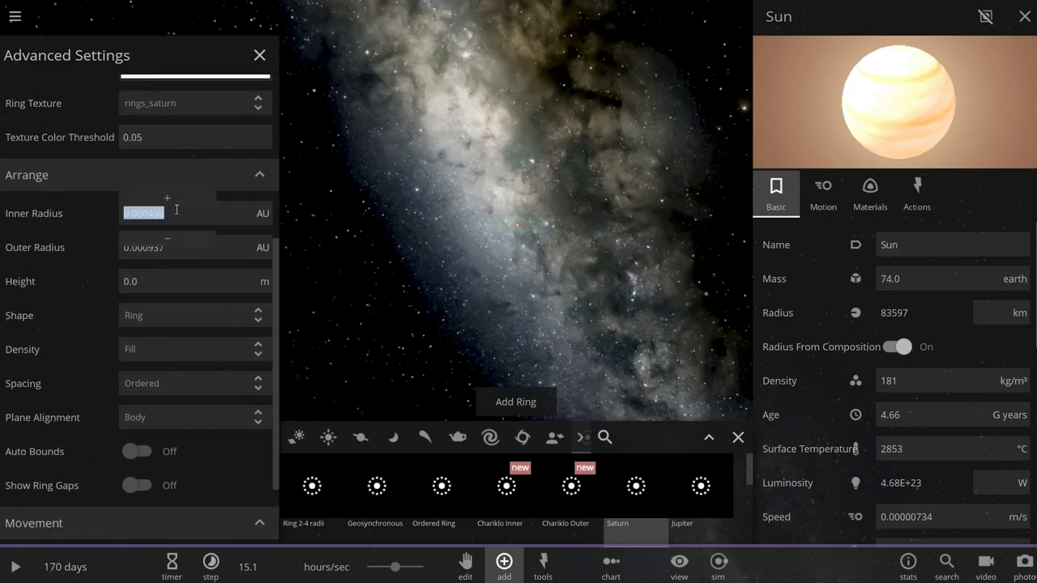
Type the ring's inner and outer radii in AU, trying 1.0, 1.13 and 1.4.
type("1.00")
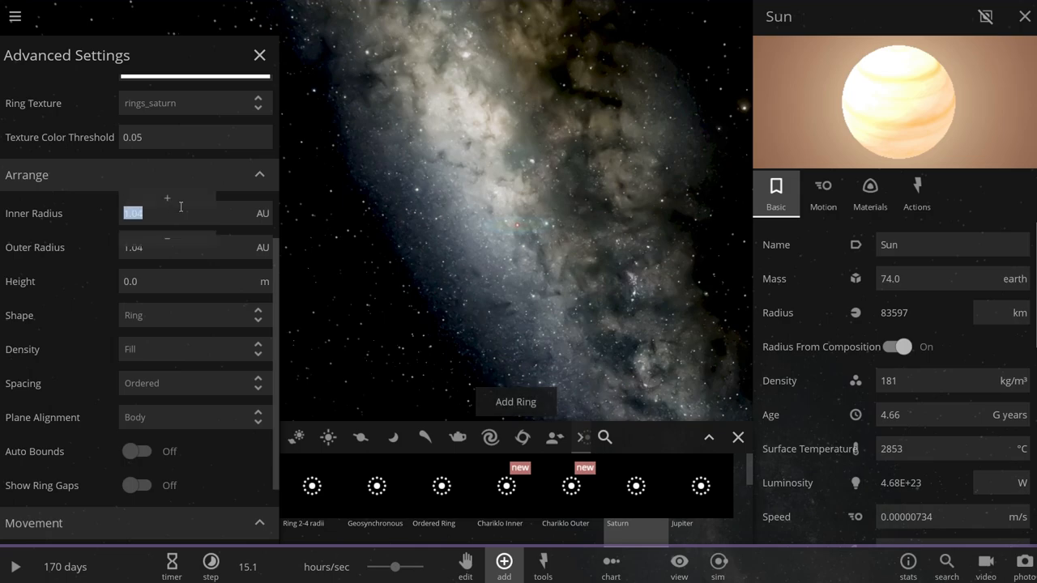
type("1.13")
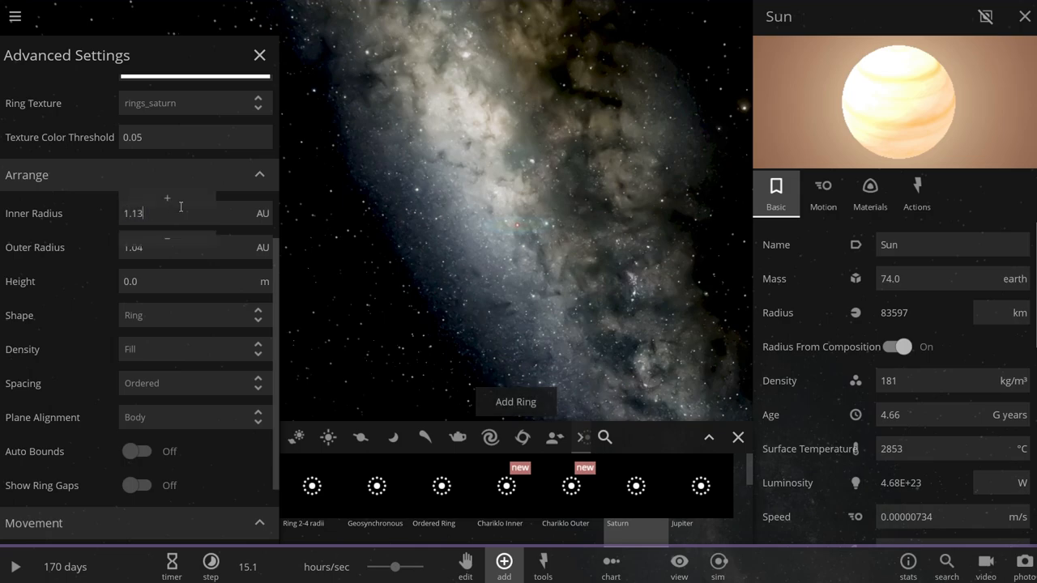
triple_click(162, 247)
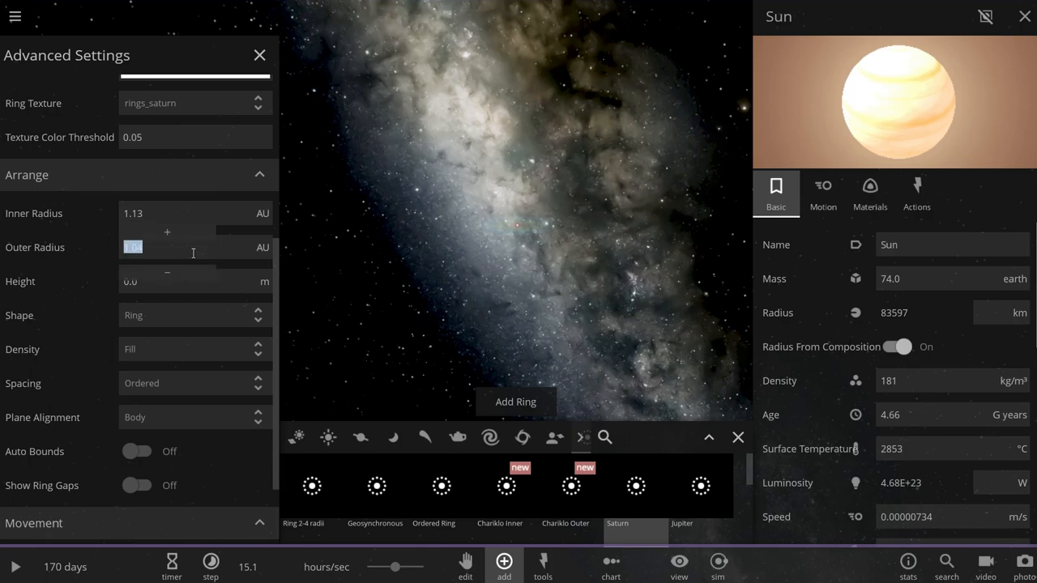
type("1.13")
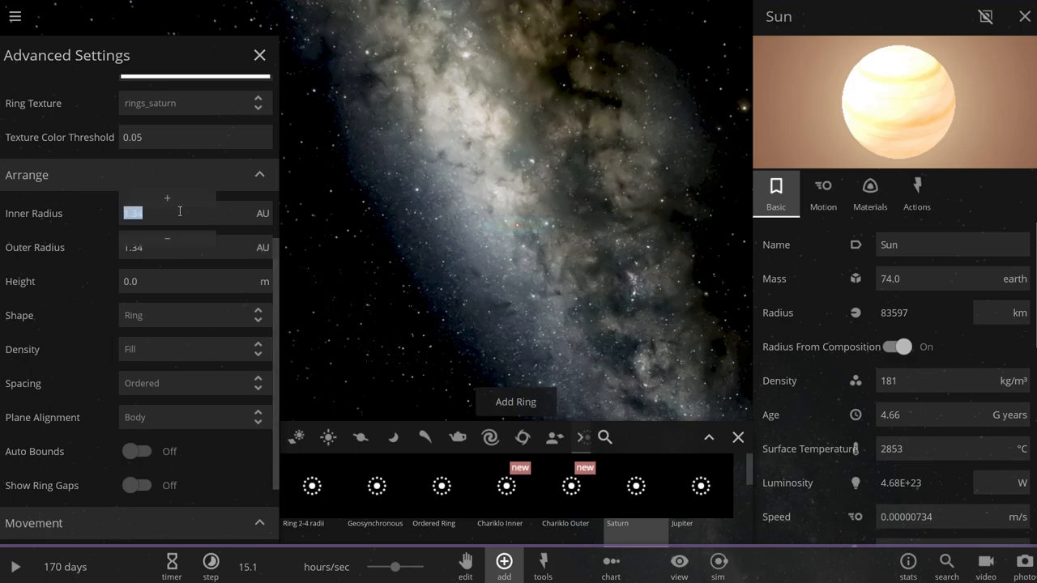
type("1.4")
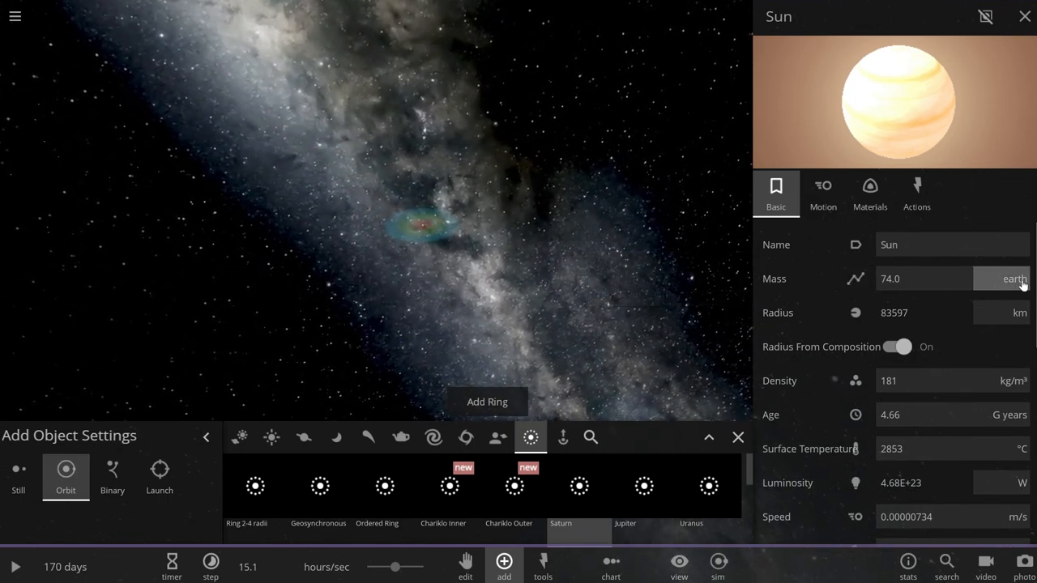
Set the Sun's mass to 1.00 solar masses and re-enable Radius From Composition.
left_click(1014, 278)
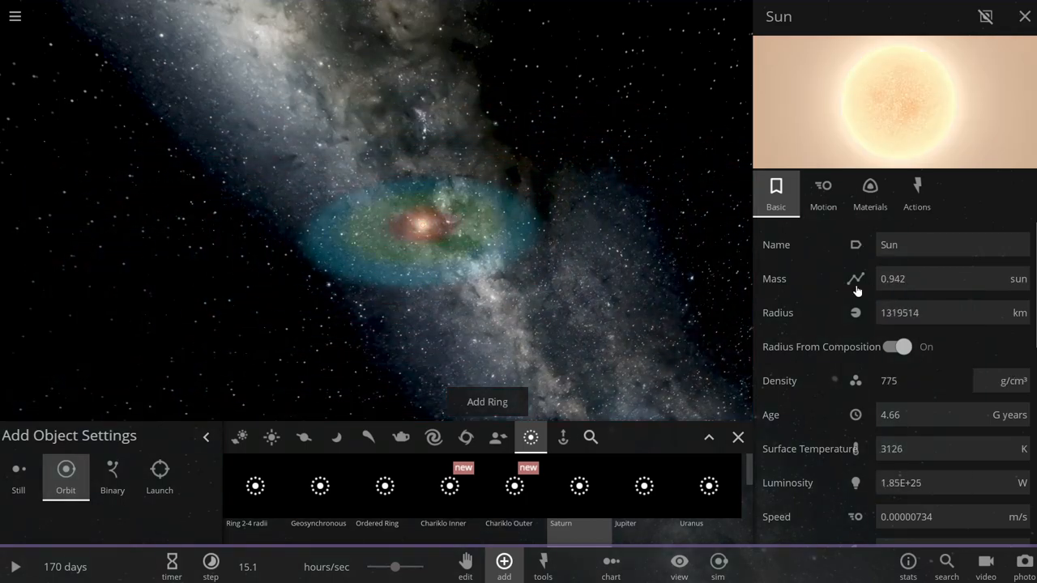
left_click(897, 347)
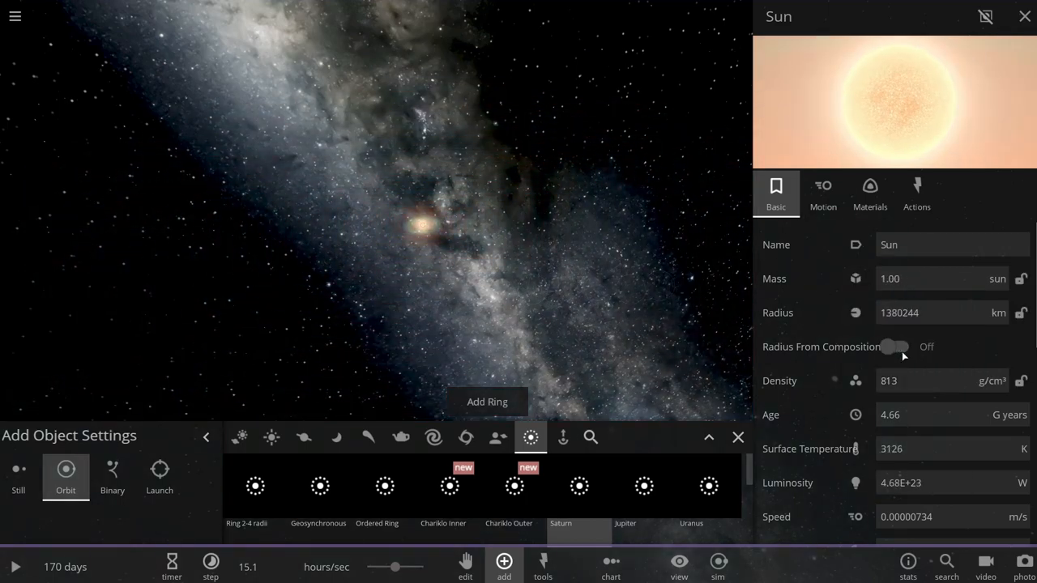
left_click(893, 347)
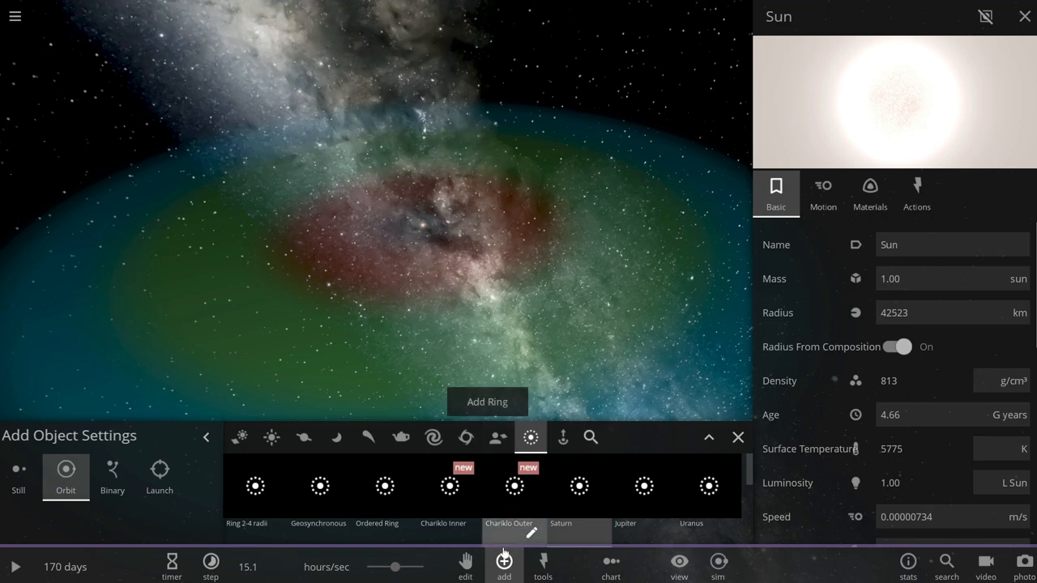
mouse_move(542, 565)
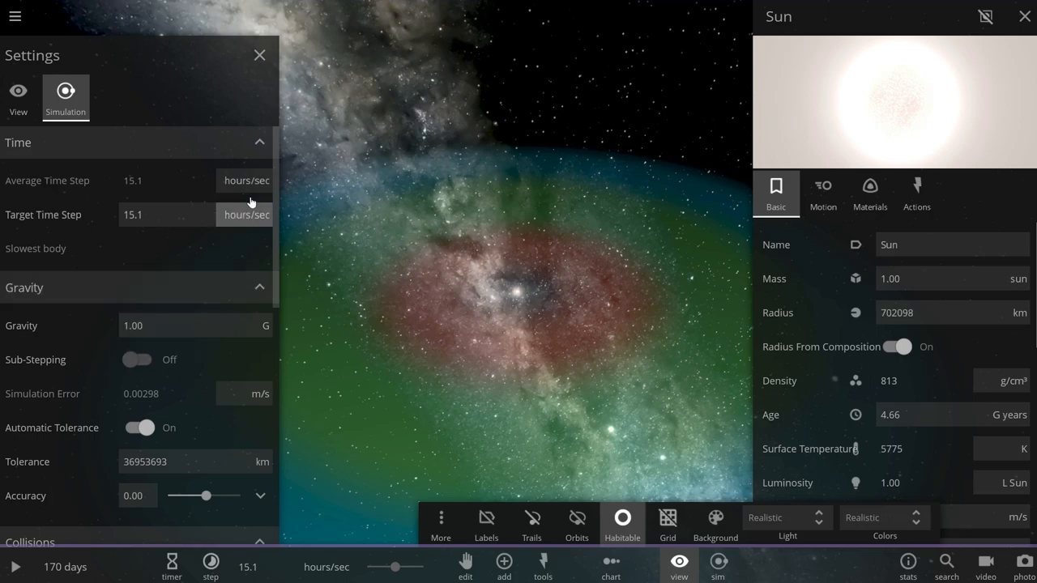
Close Settings and select Moon 40 to show its one-Earth-mass details and orbit.
left_click(259, 54)
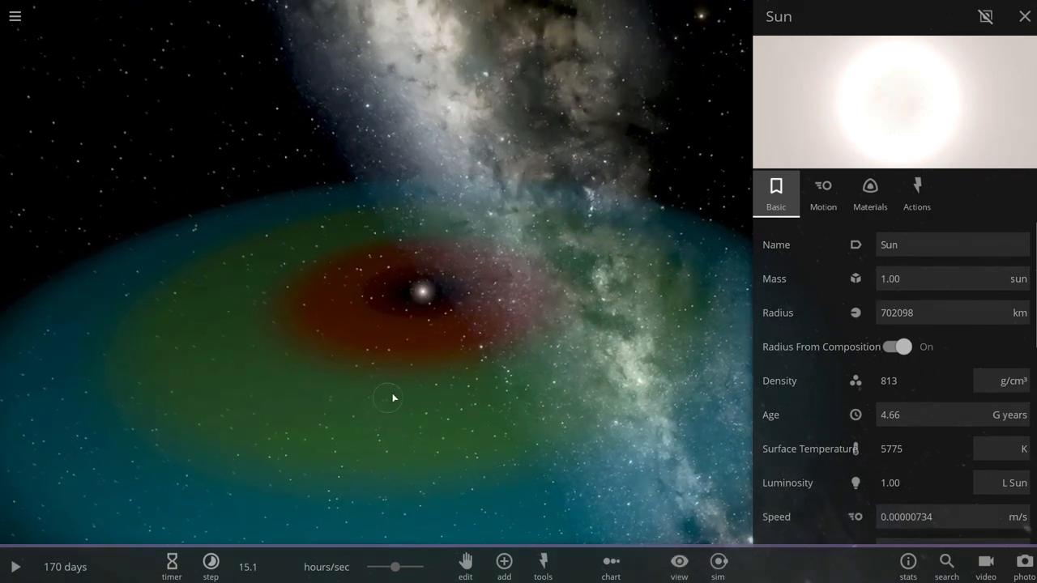
left_click(1024, 16)
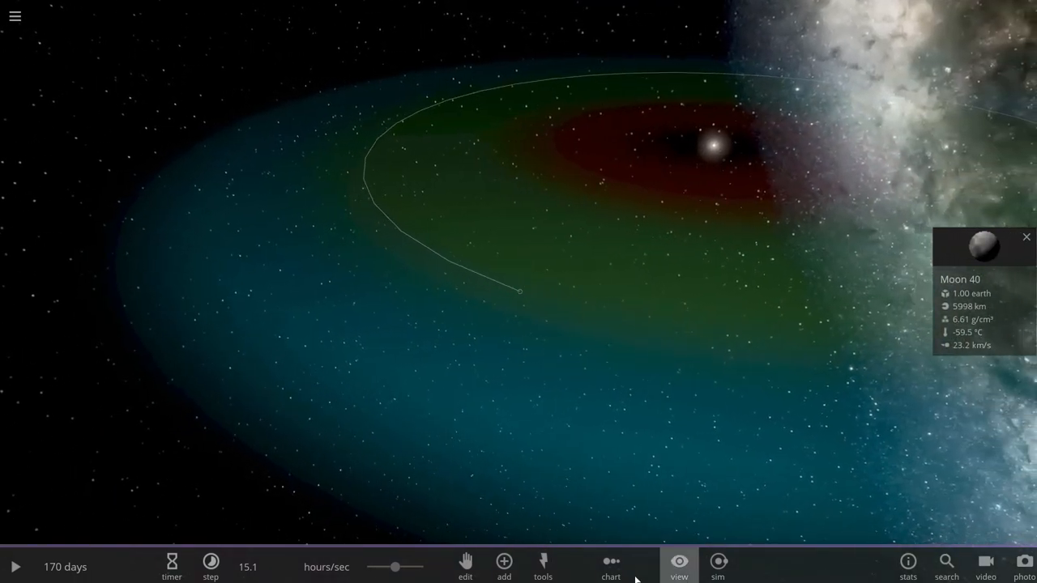
left_click(678, 565)
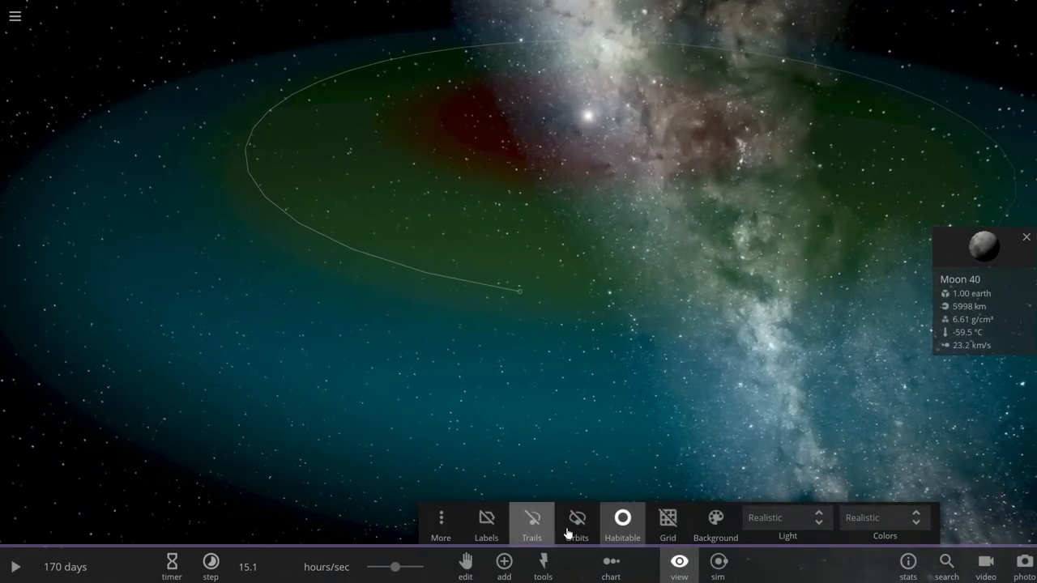
Turn on orbits, labels and trails, then select Moon 35 (−41.5 °C, 25.2 km/s).
left_click(576, 522)
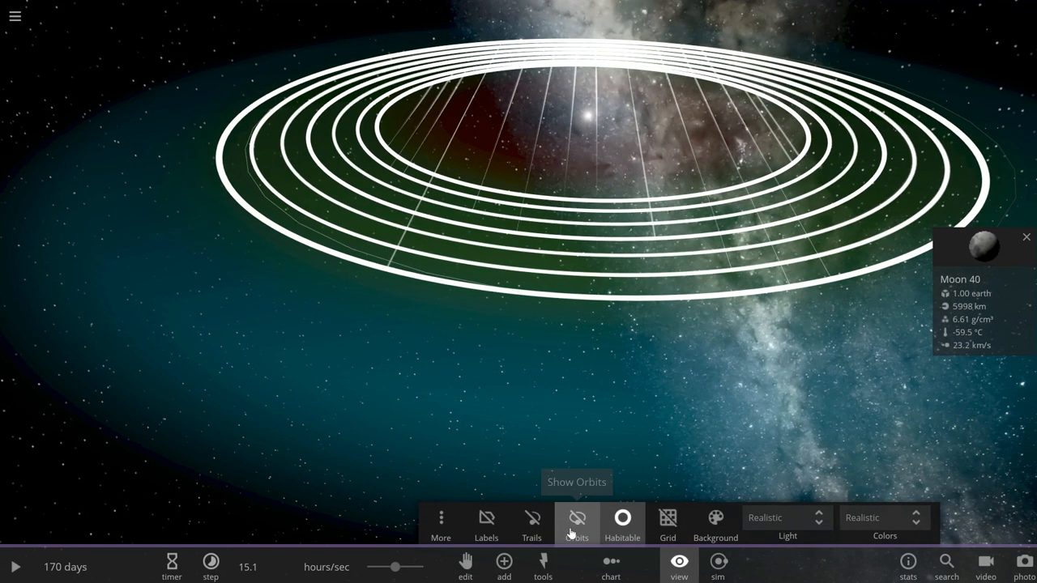
left_click(486, 523)
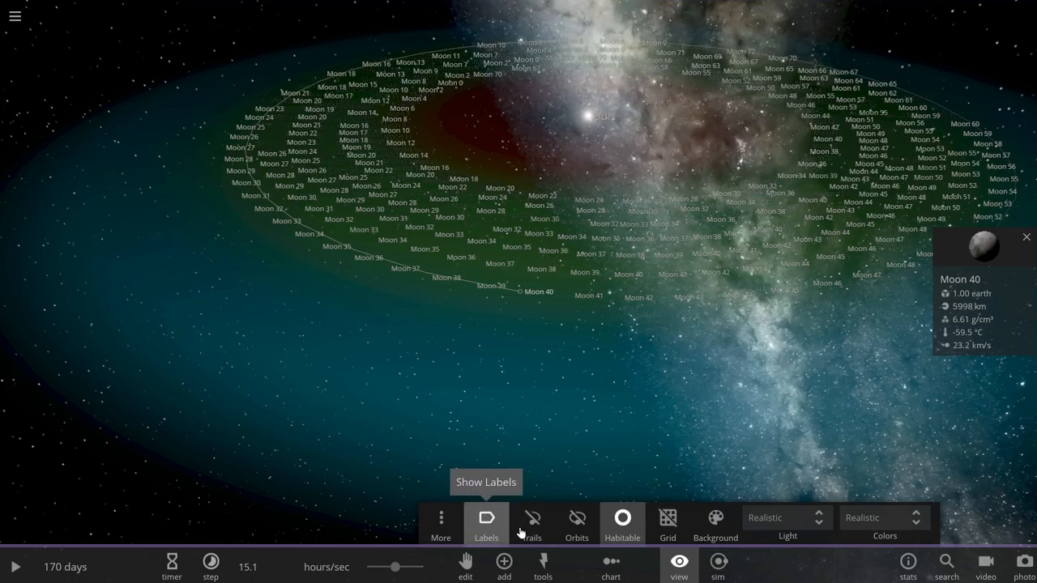
left_click(531, 523)
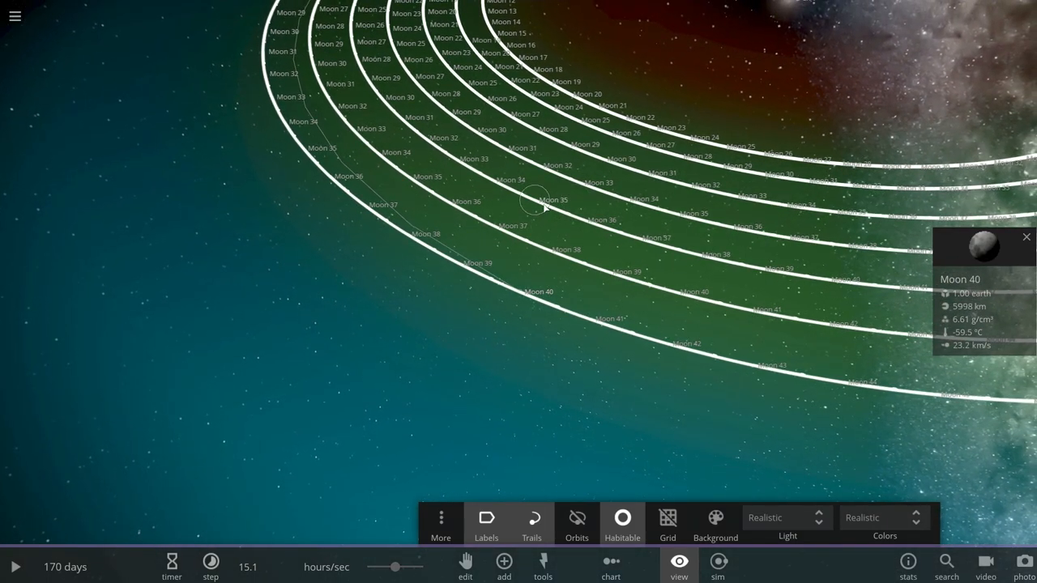
left_click(535, 199)
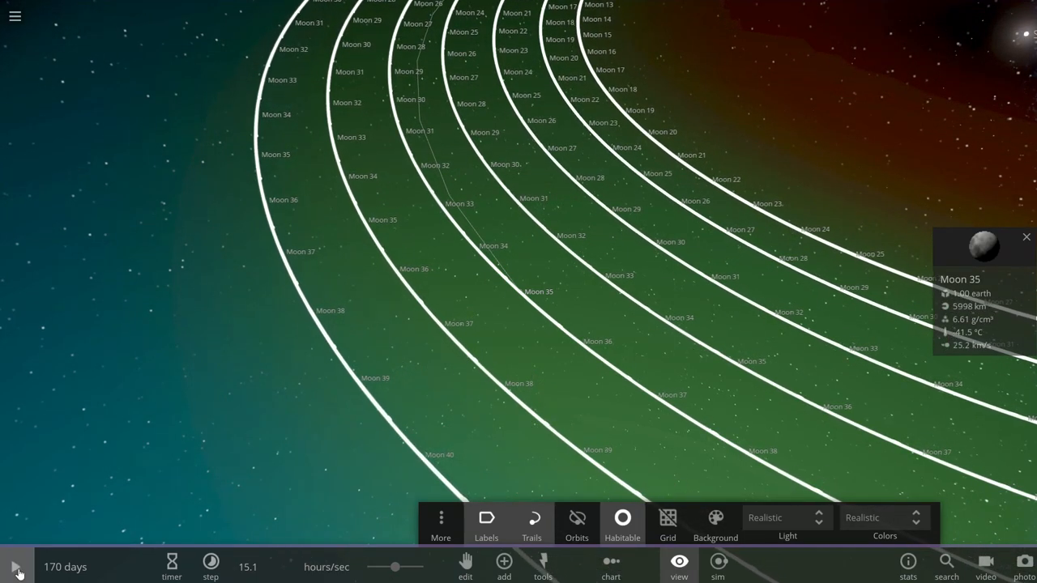
Resume the simulation, hide trails and habitable zone, and inspect Moon 42 (−62.2 °C).
left_click(14, 566)
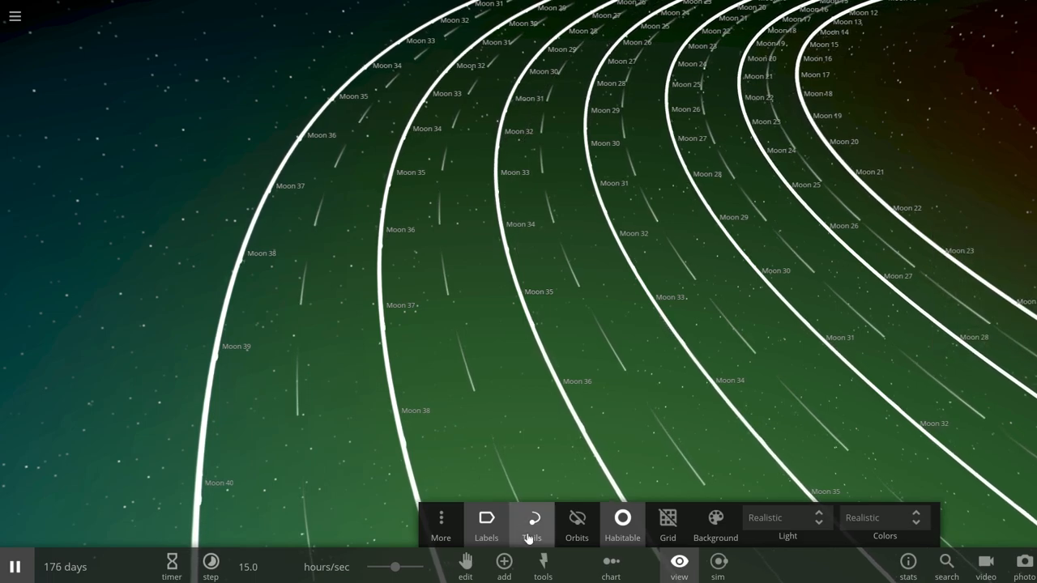
left_click(531, 525)
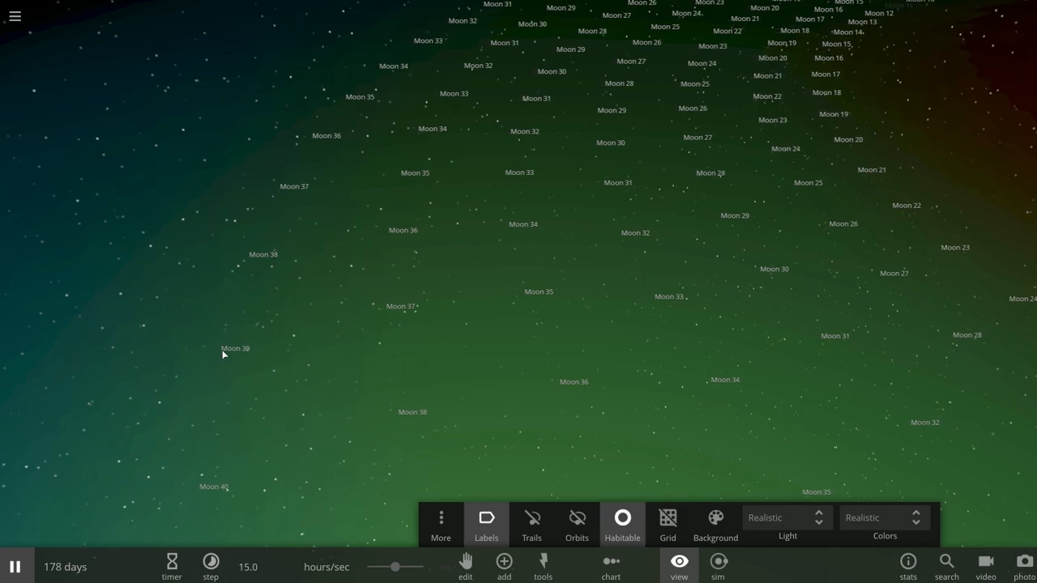
left_click(236, 348)
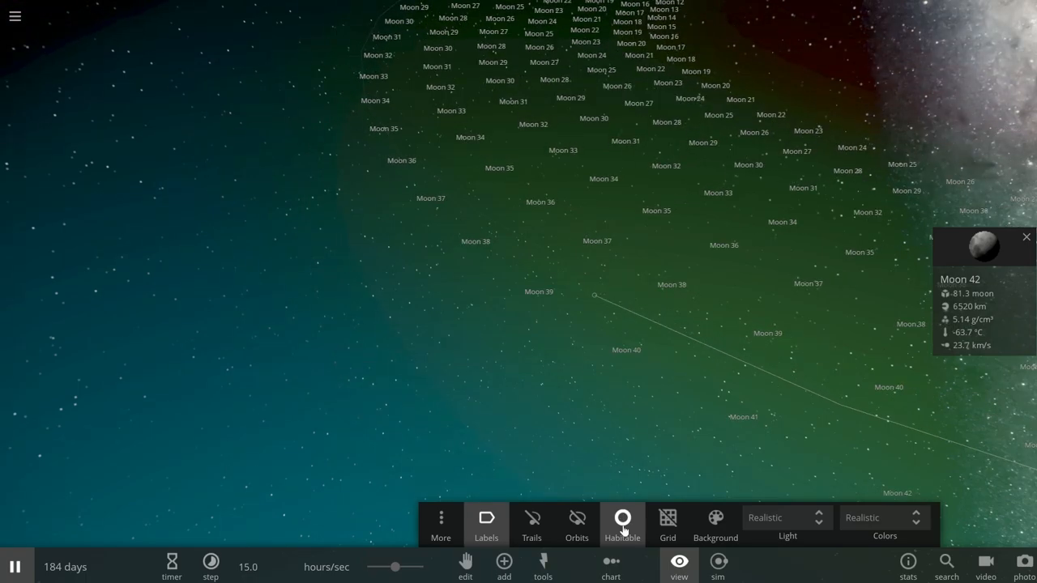
left_click(622, 522)
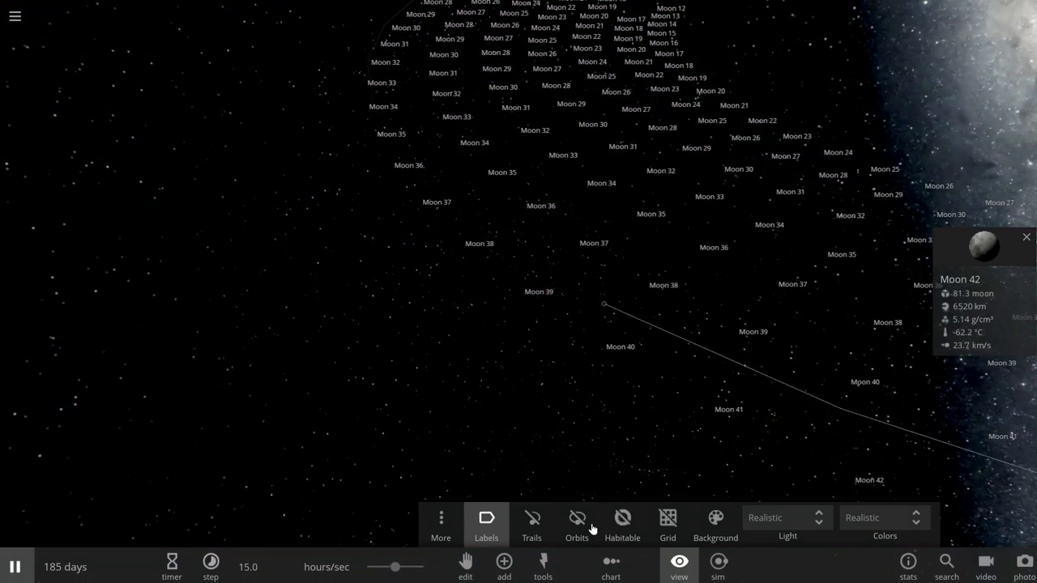
Turn orbit lines back on and select the Sun to show its details.
left_click(576, 522)
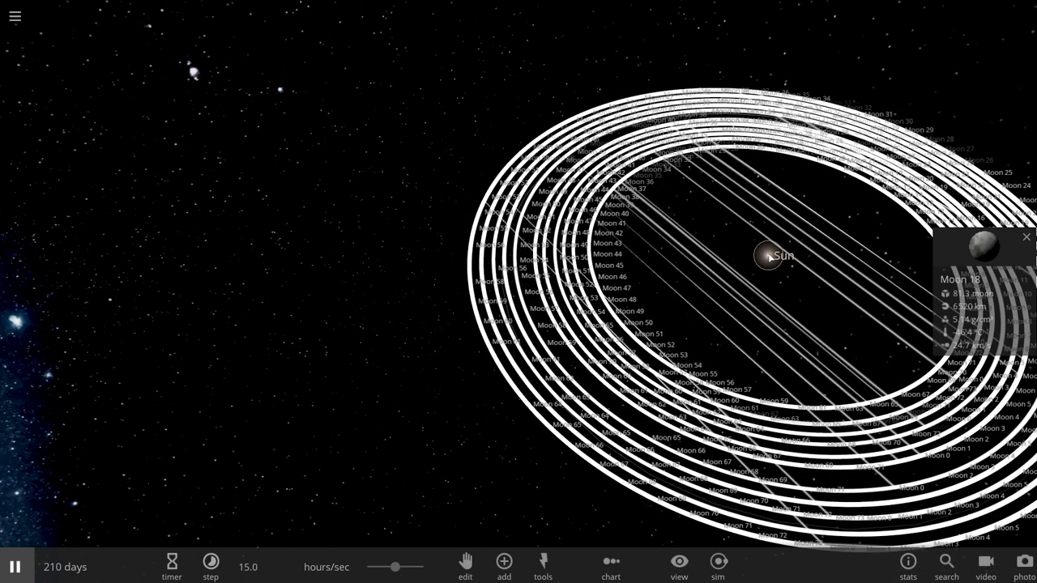
left_click(768, 256)
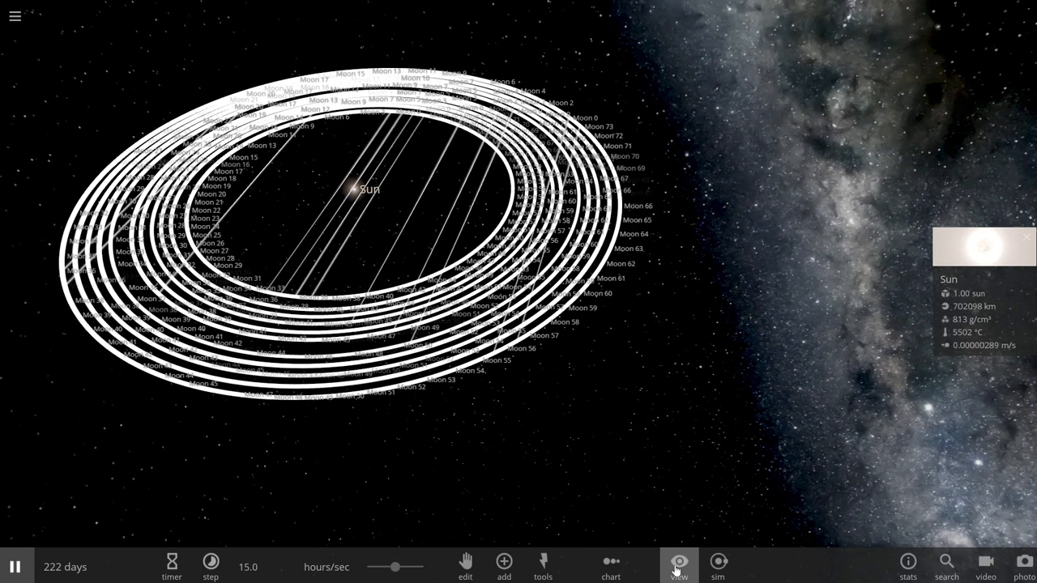
In the View panel, switch off orbits and switch on trails and habitable-zone shading.
left_click(679, 563)
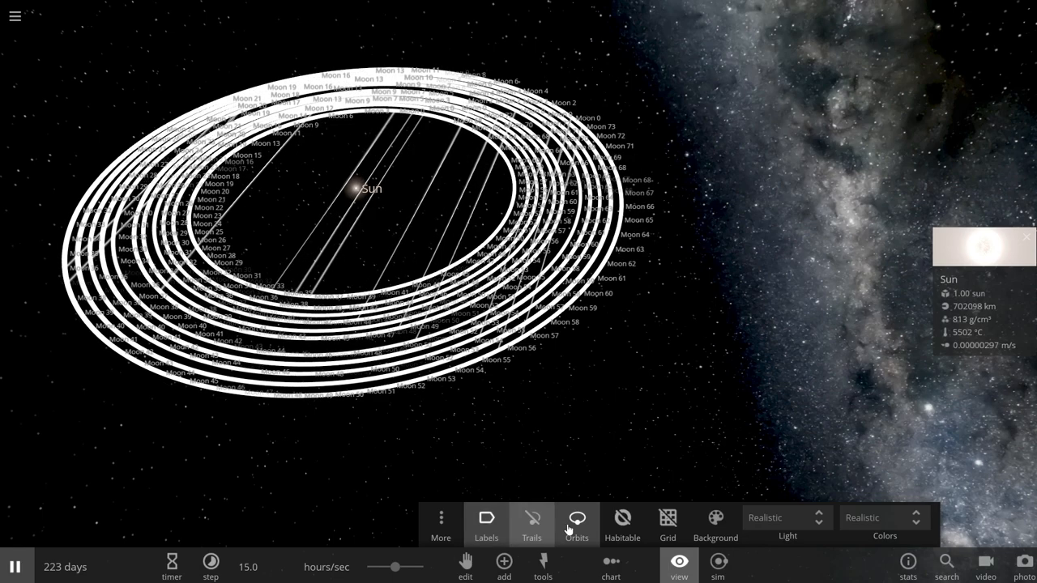
left_click(576, 522)
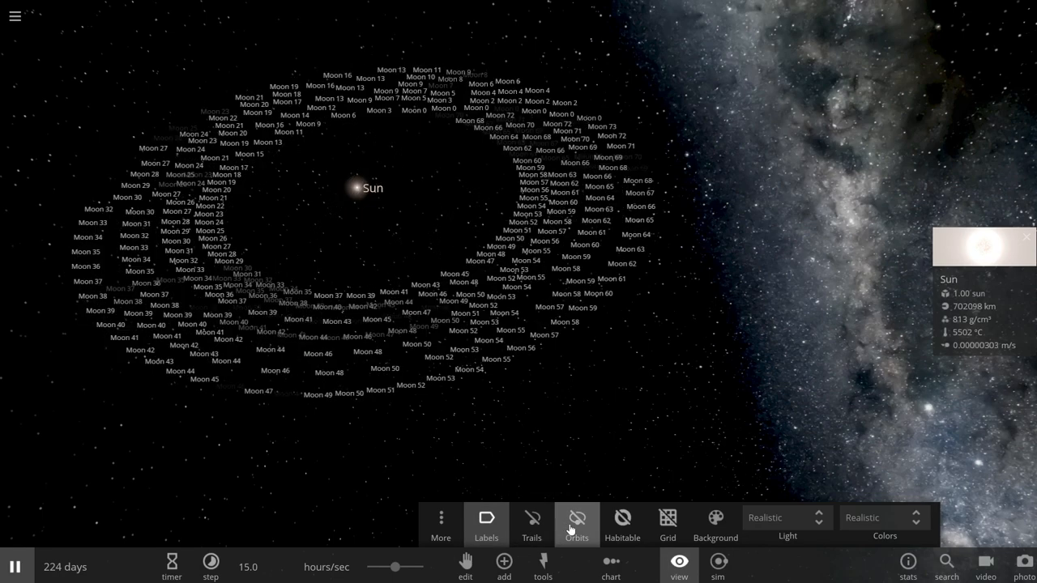
left_click(576, 522)
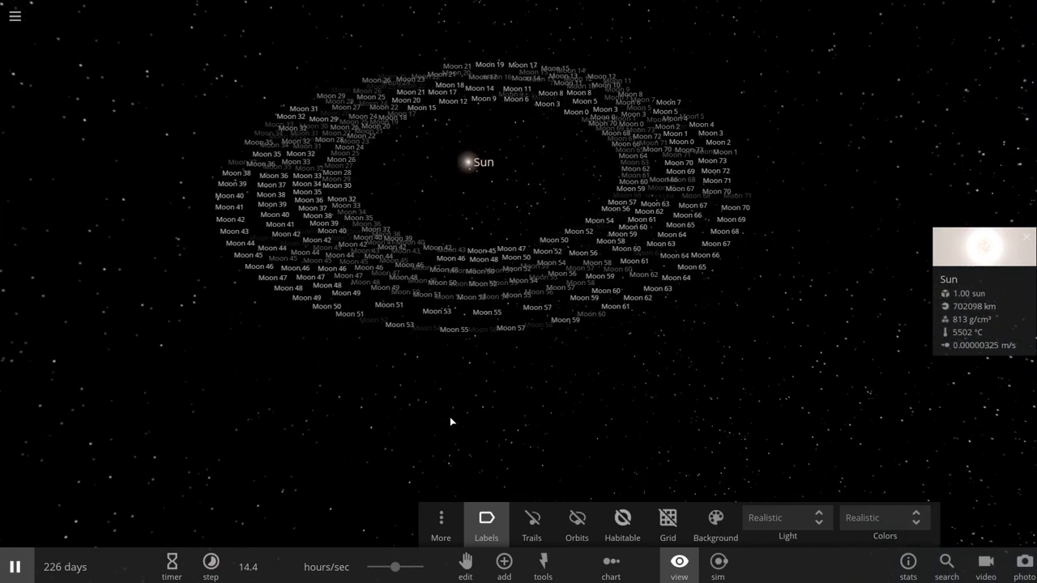
left_click(531, 522)
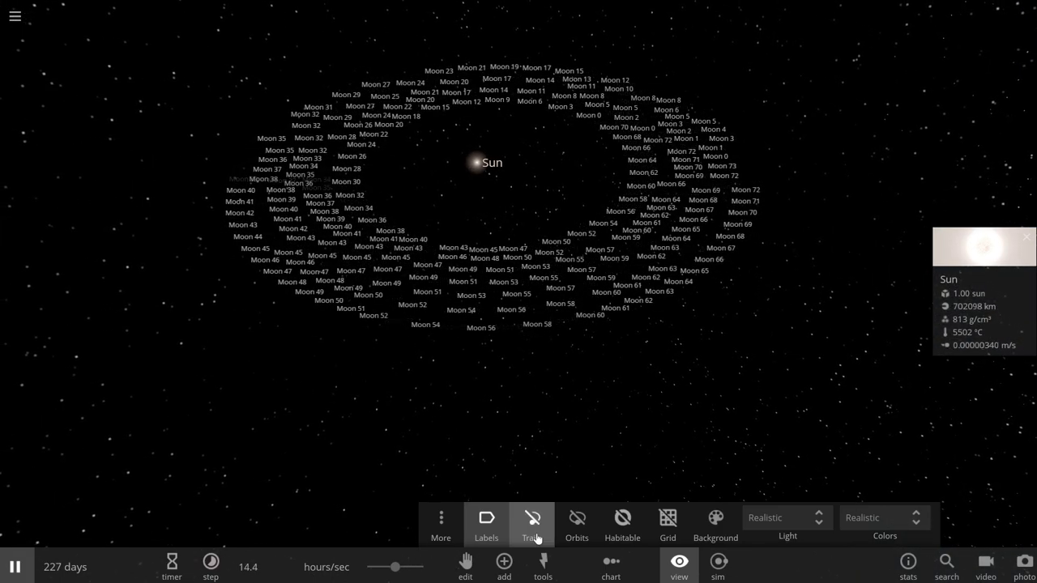
left_click(532, 522)
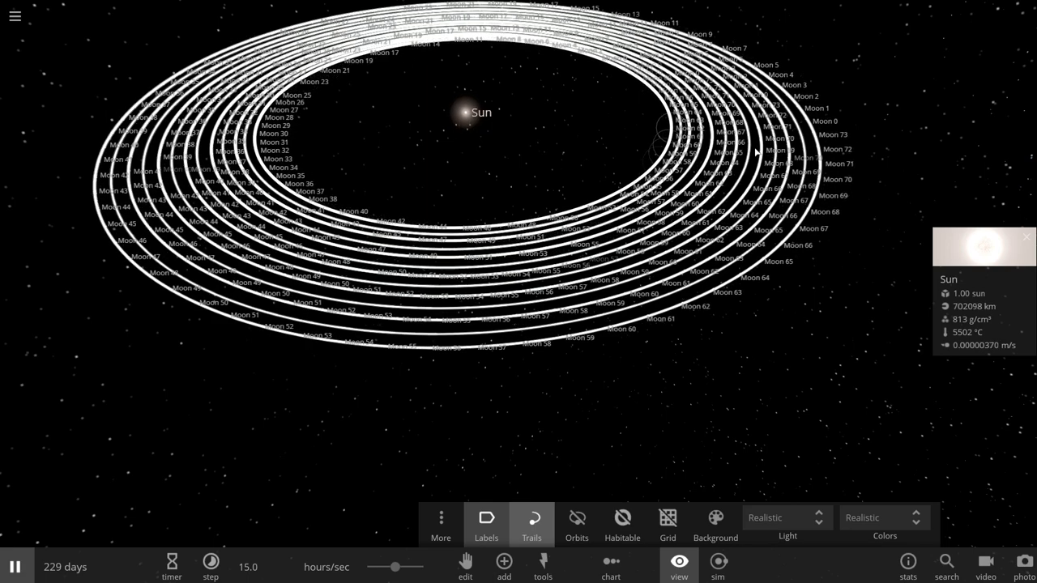
mouse_move(816, 367)
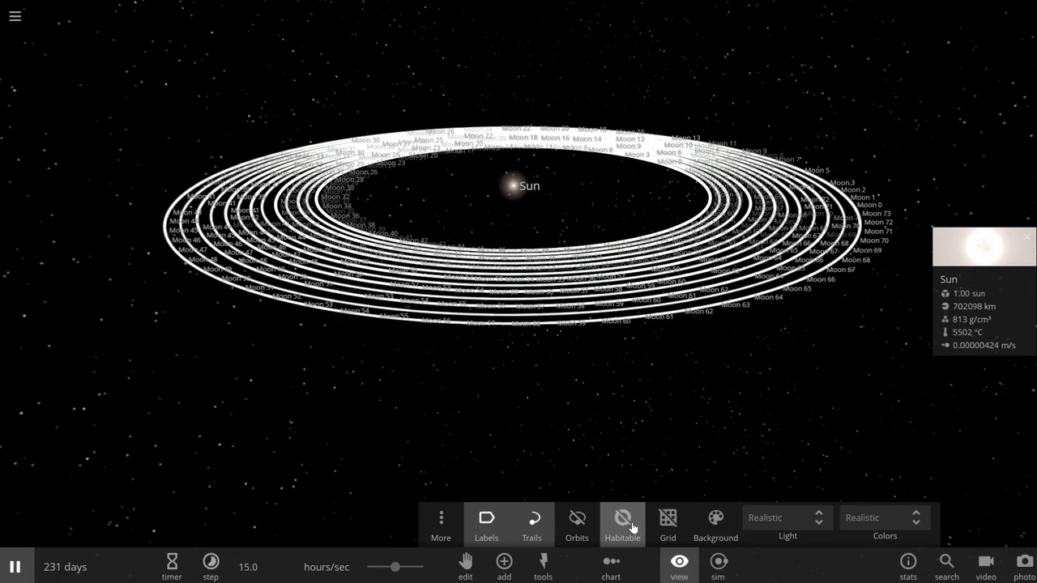
left_click(622, 522)
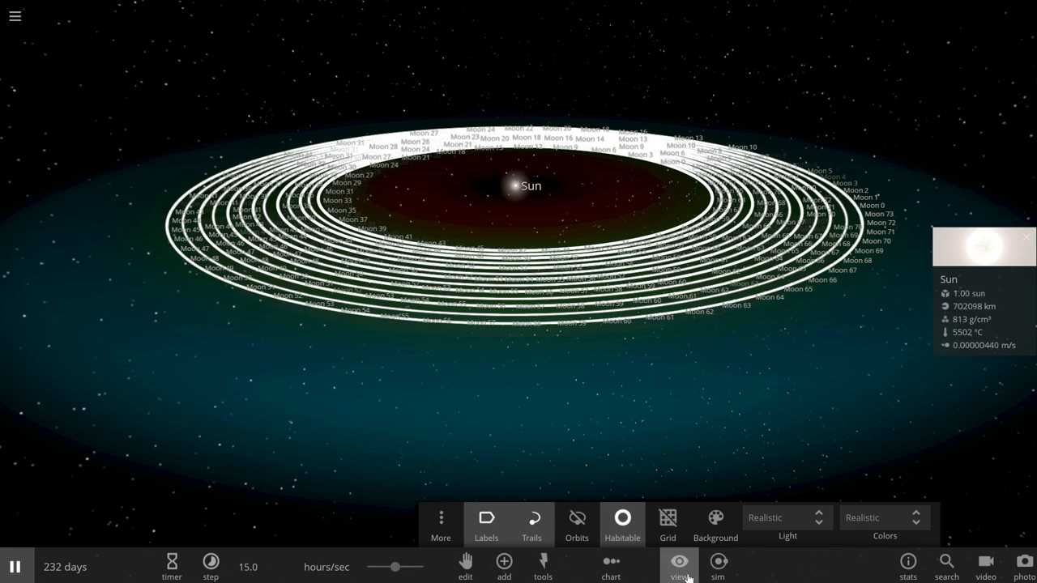
left_click(679, 563)
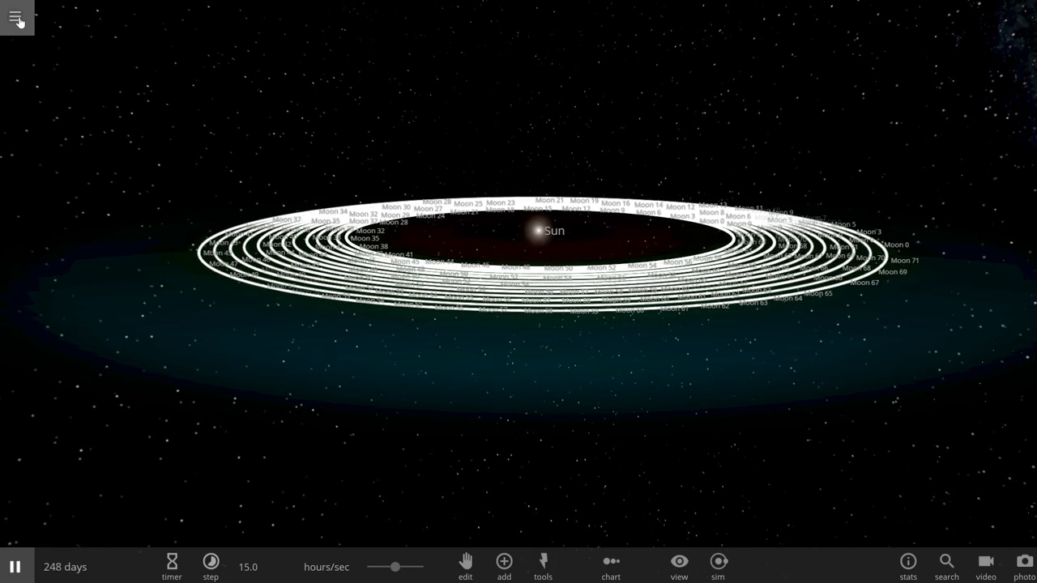
Save the moon rings simulation through the main menu's Save Simulation dialog.
left_click(16, 18)
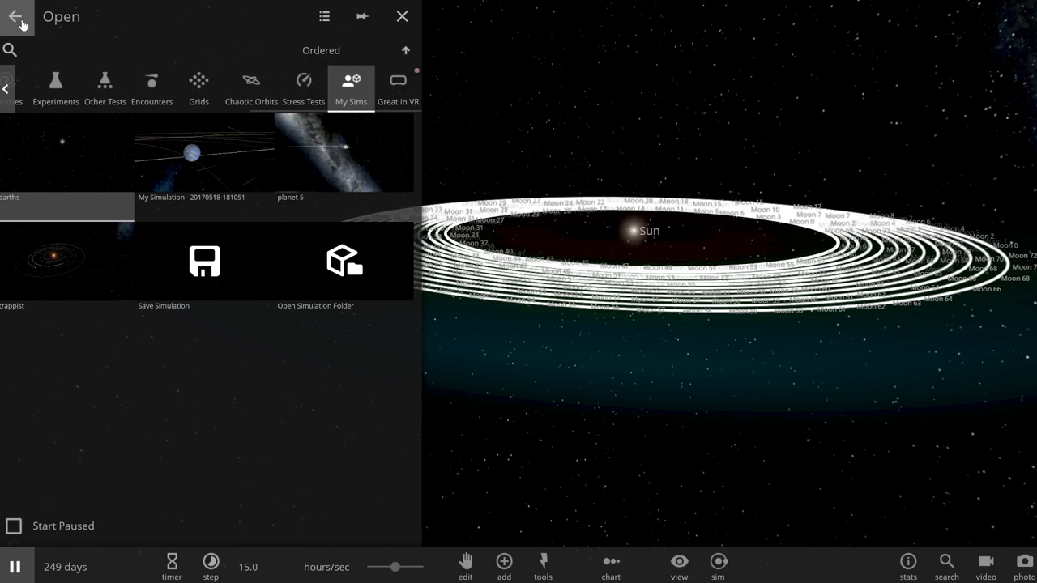
left_click(16, 17)
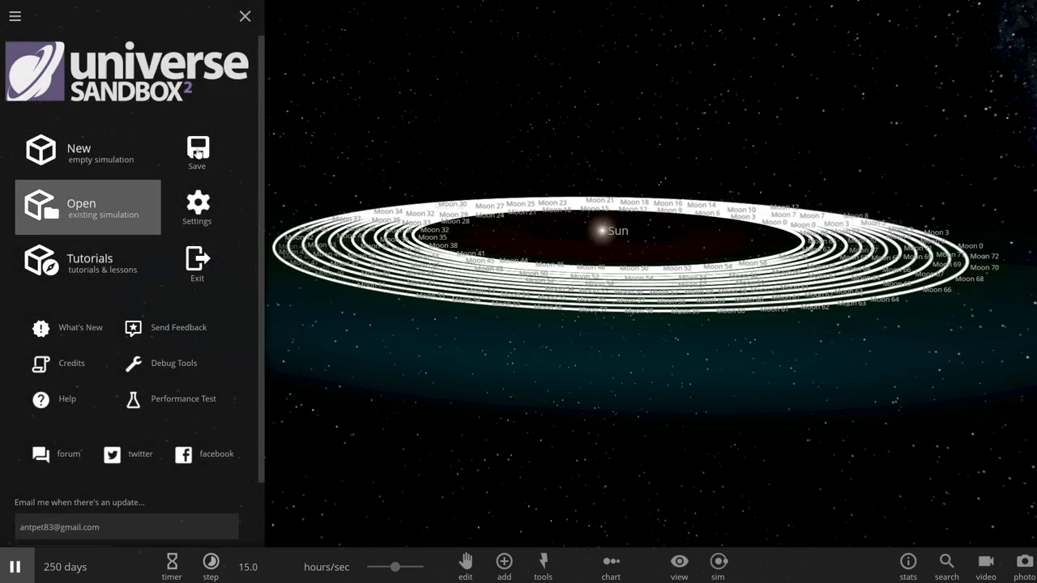
left_click(197, 150)
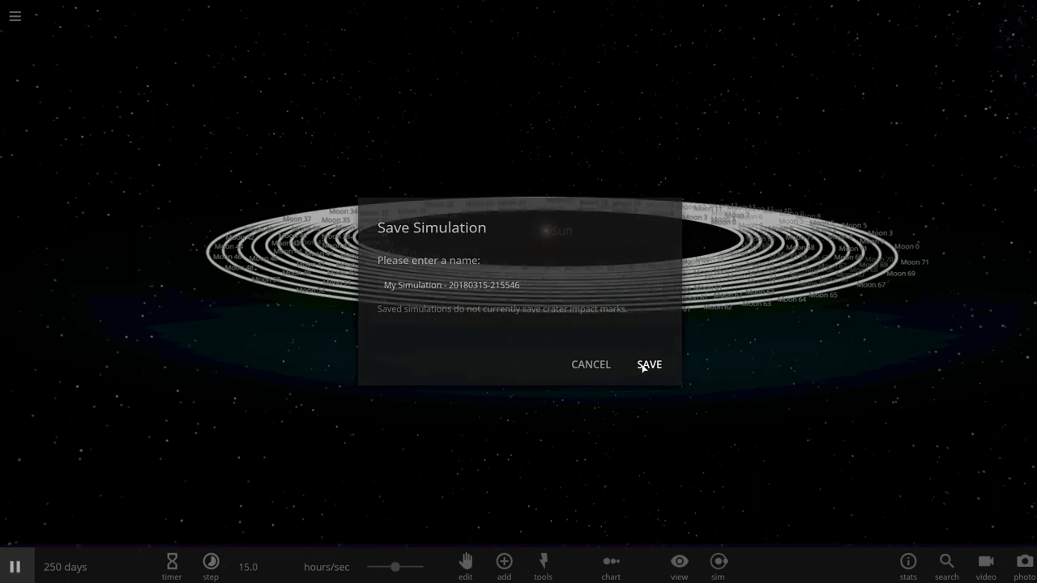
left_click(649, 364)
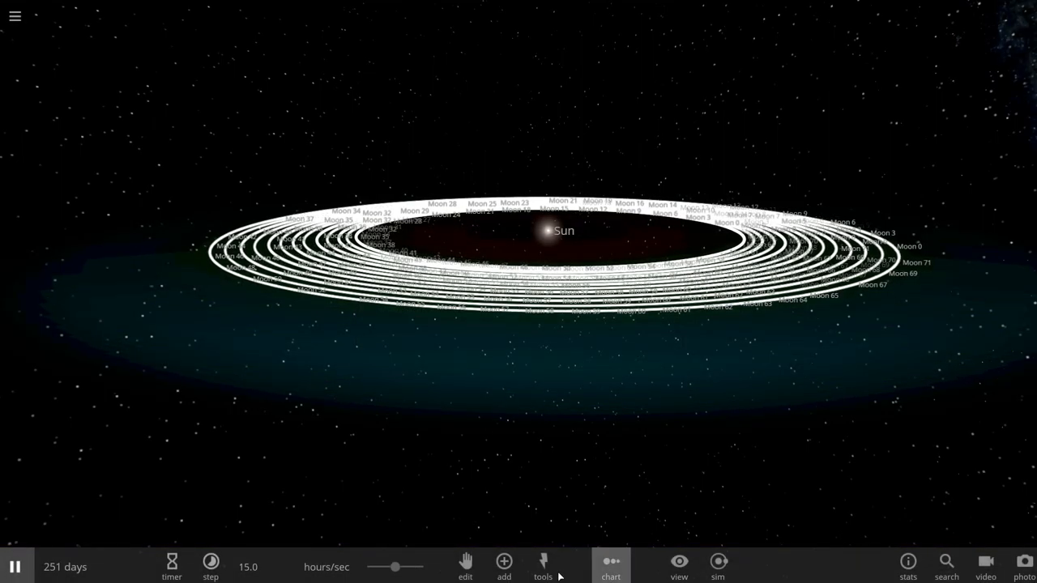
Turn off the planet name labels in the View panel, returning to Tools.
left_click(543, 566)
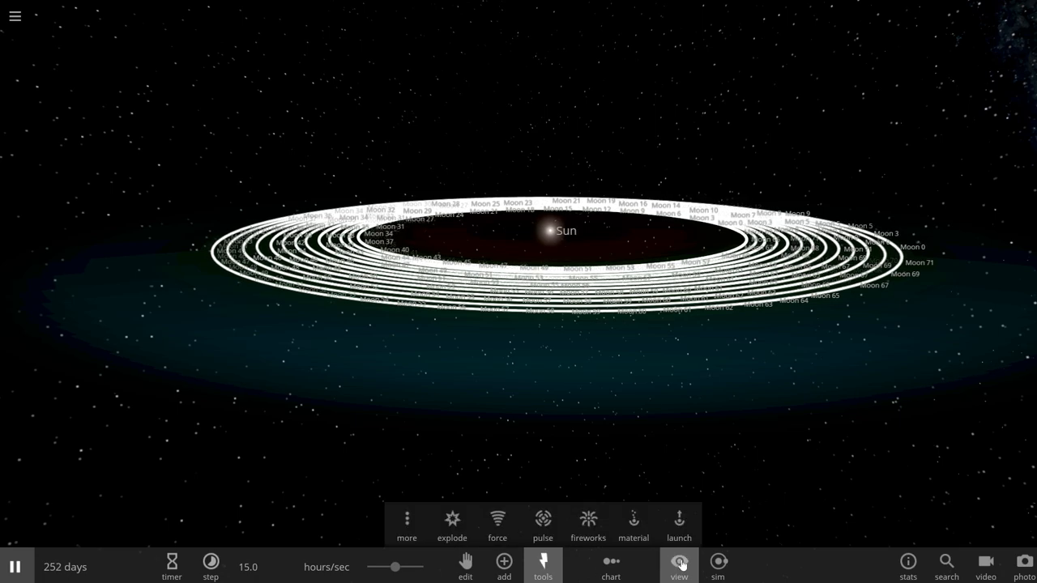
left_click(679, 566)
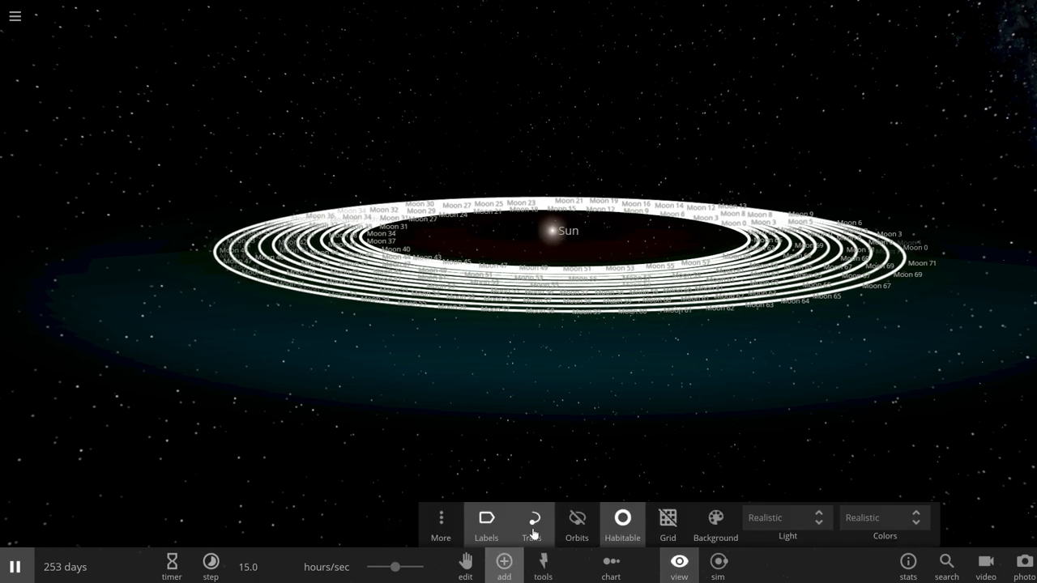
left_click(486, 523)
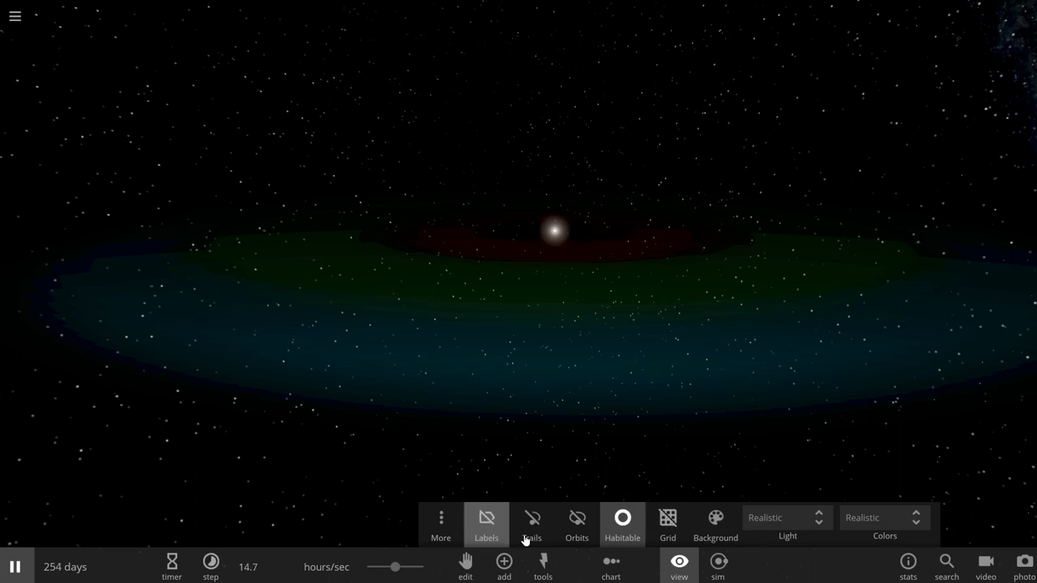
left_click(543, 566)
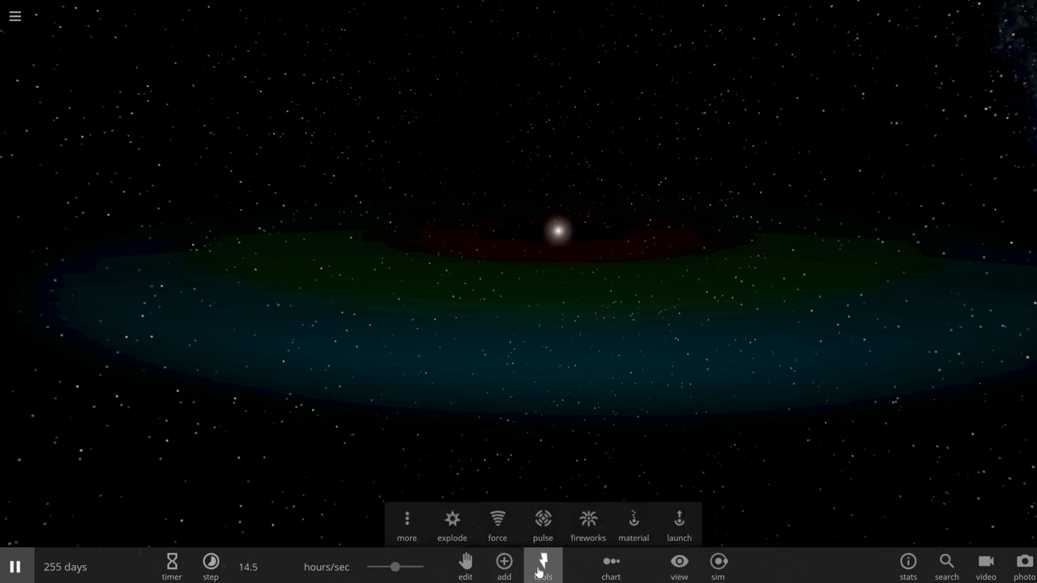